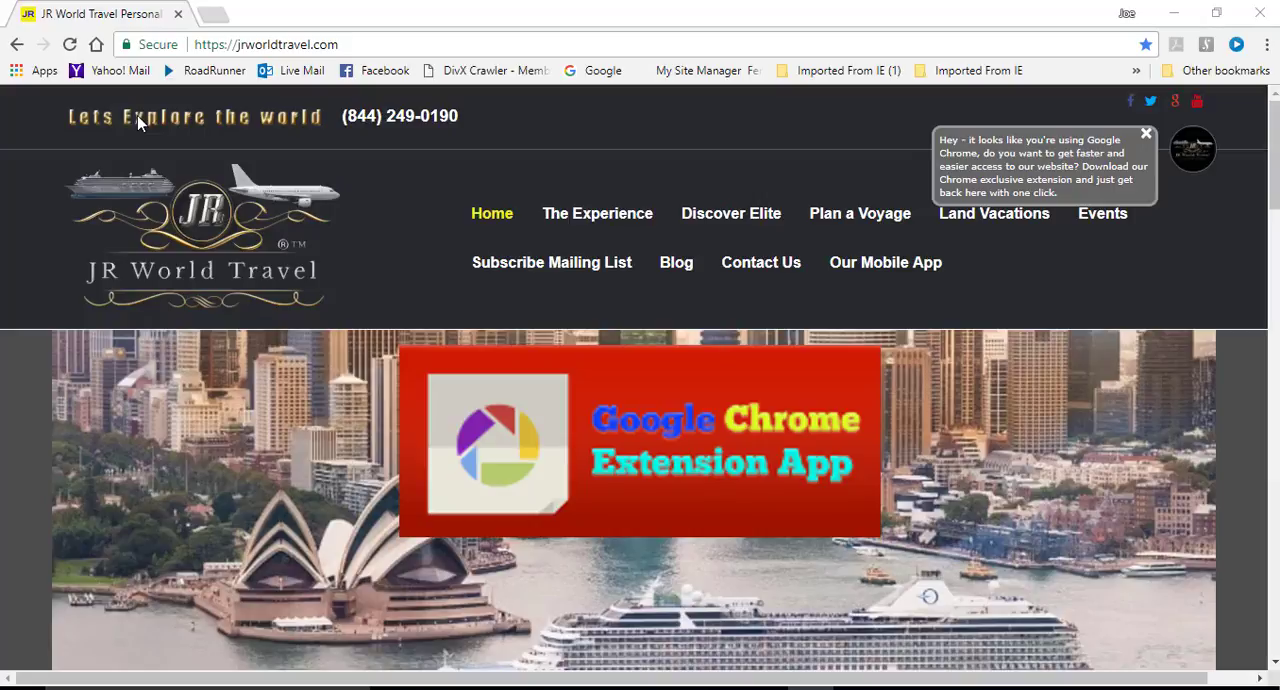
mouse_move(197, 38)
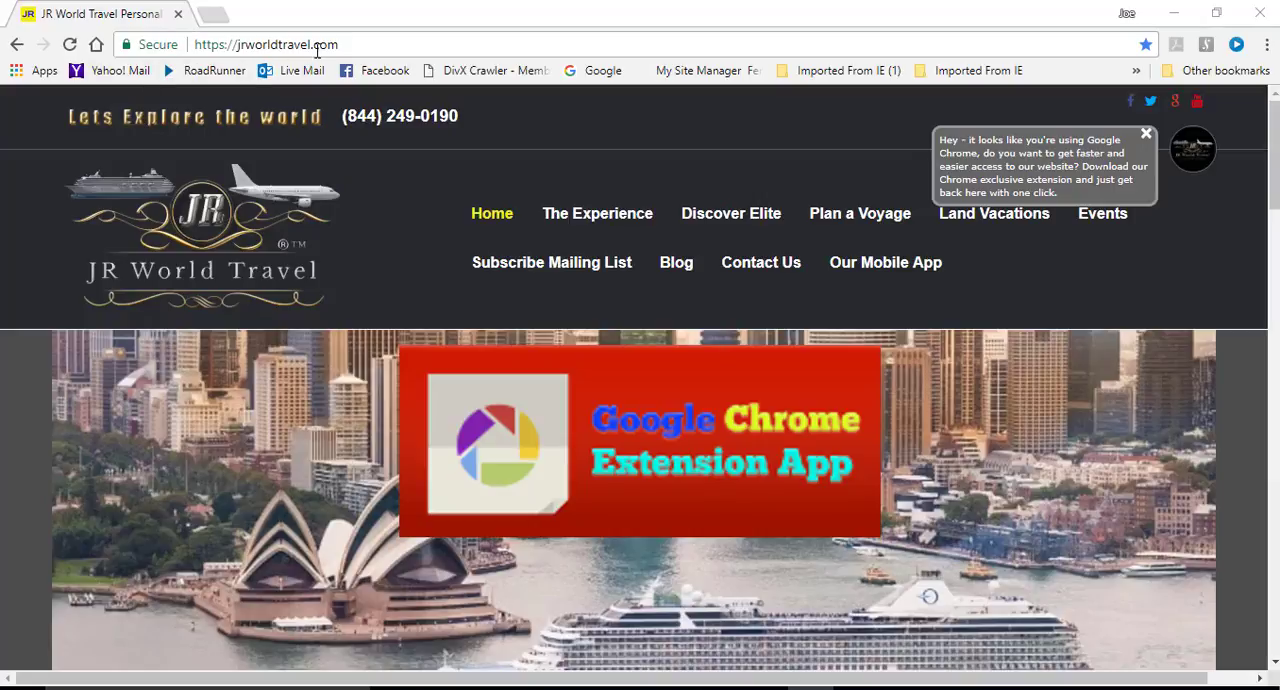
mouse_move(880, 158)
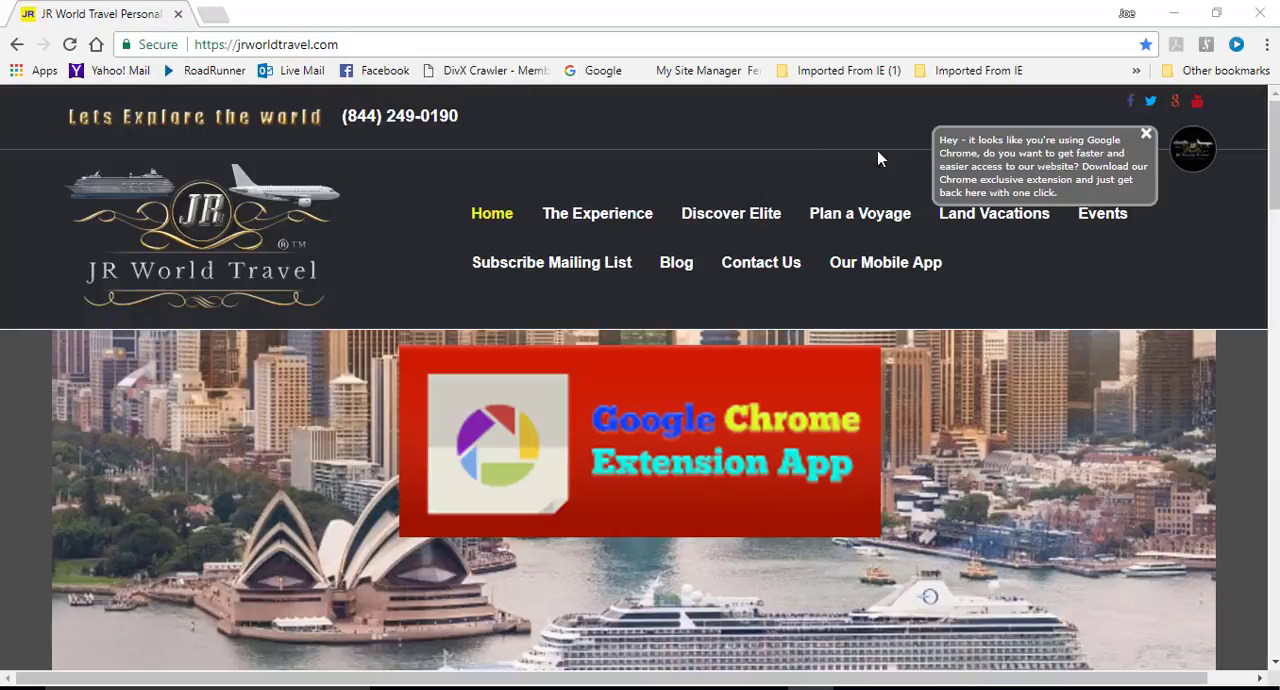
mouse_move(1009, 185)
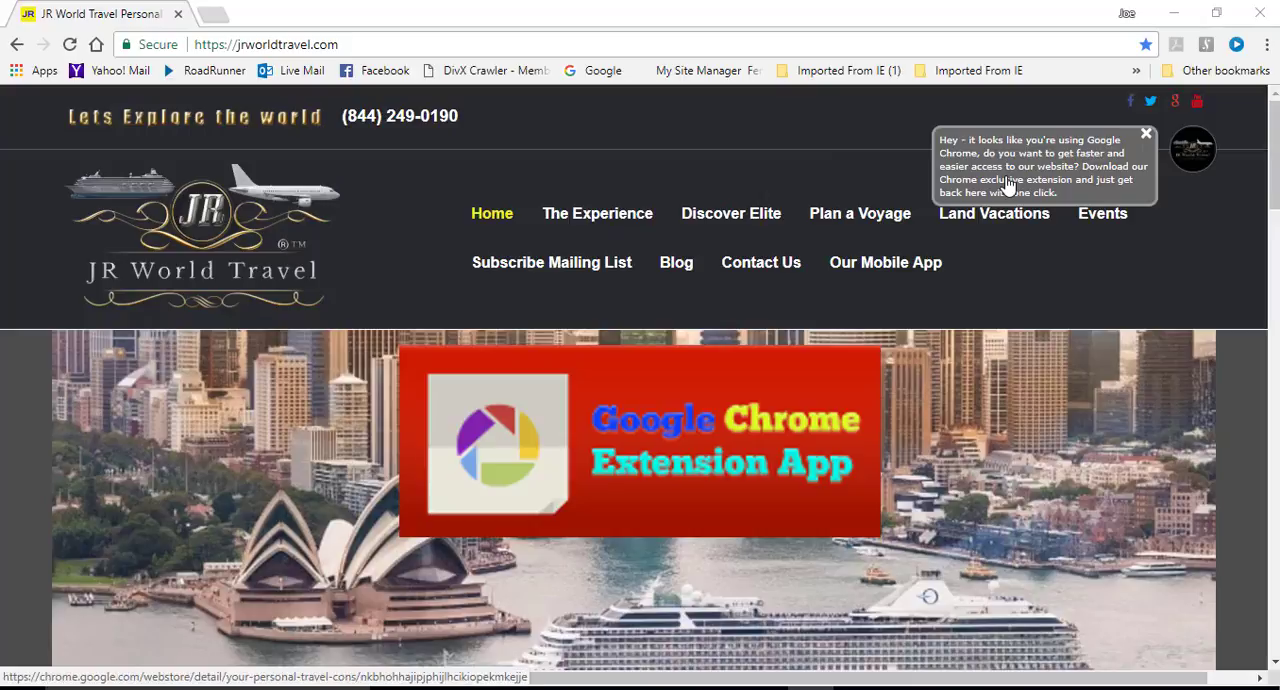
mouse_move(1090, 150)
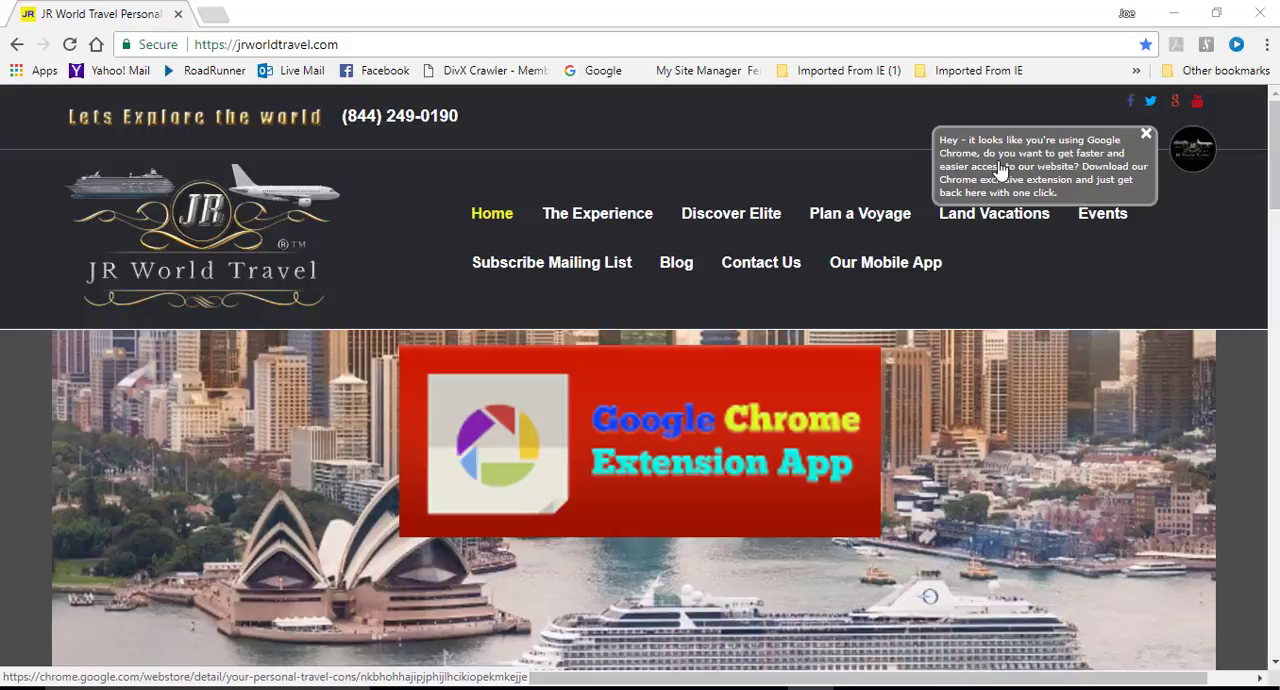
mouse_move(1065, 172)
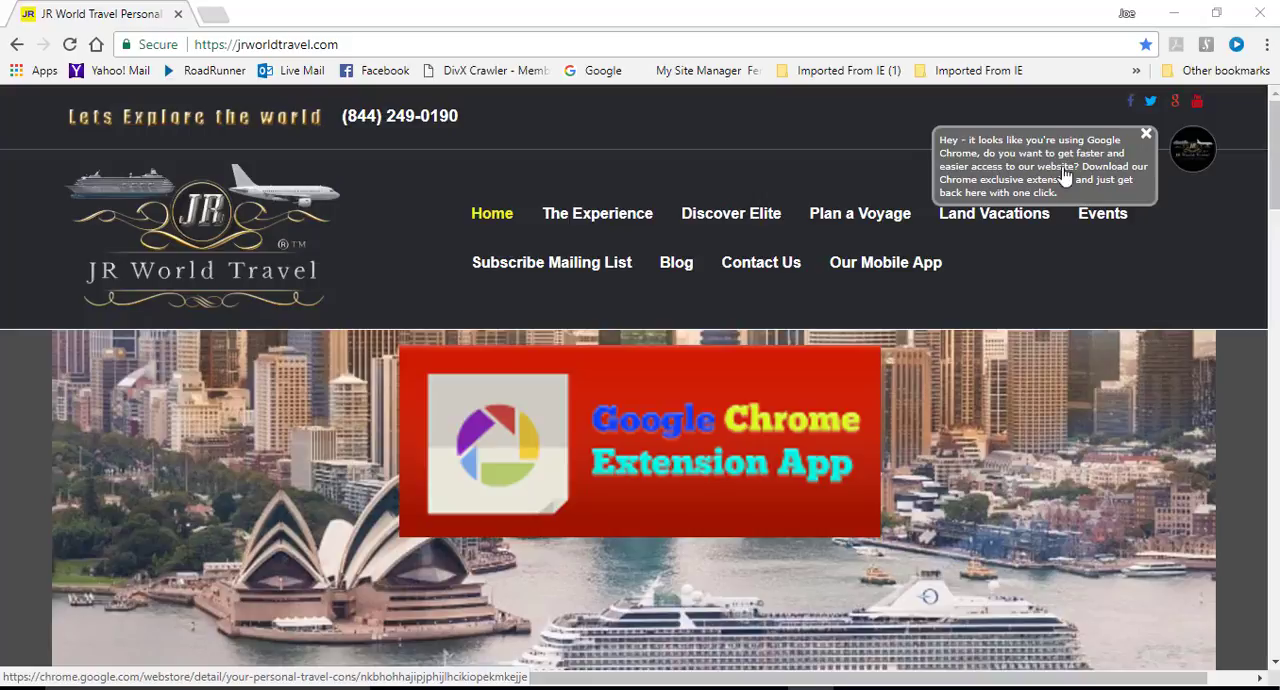
mouse_move(1055, 180)
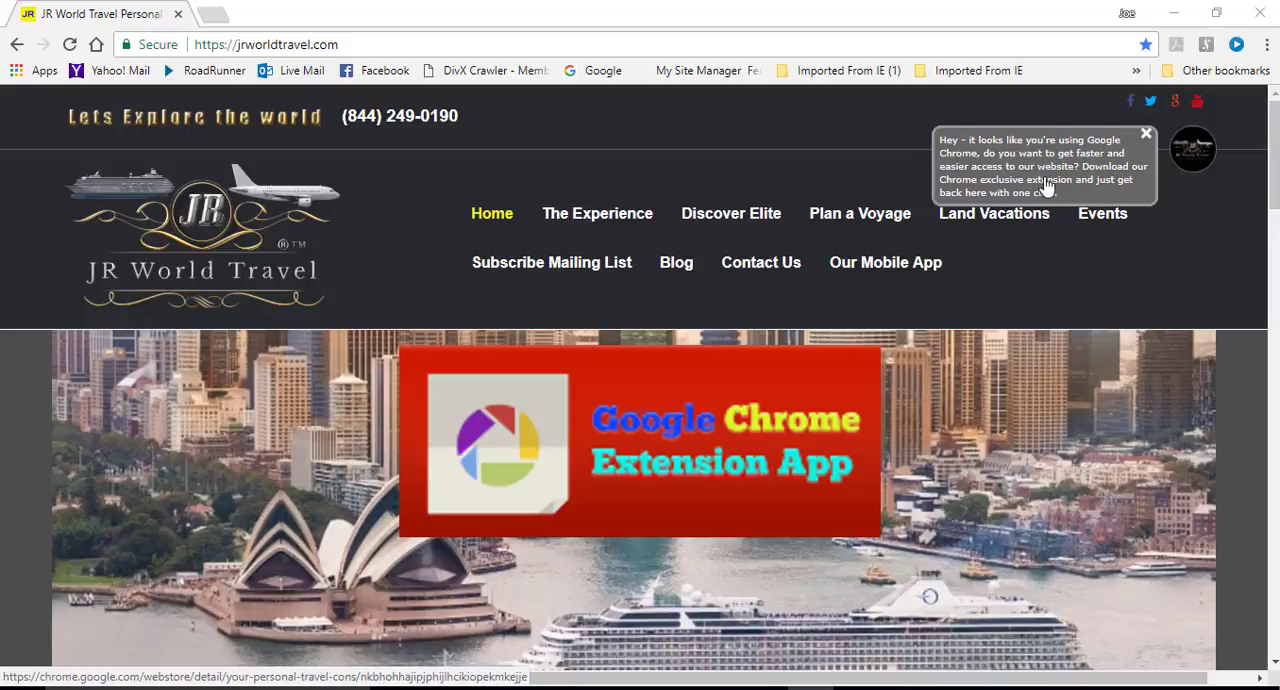
mouse_move(1060, 193)
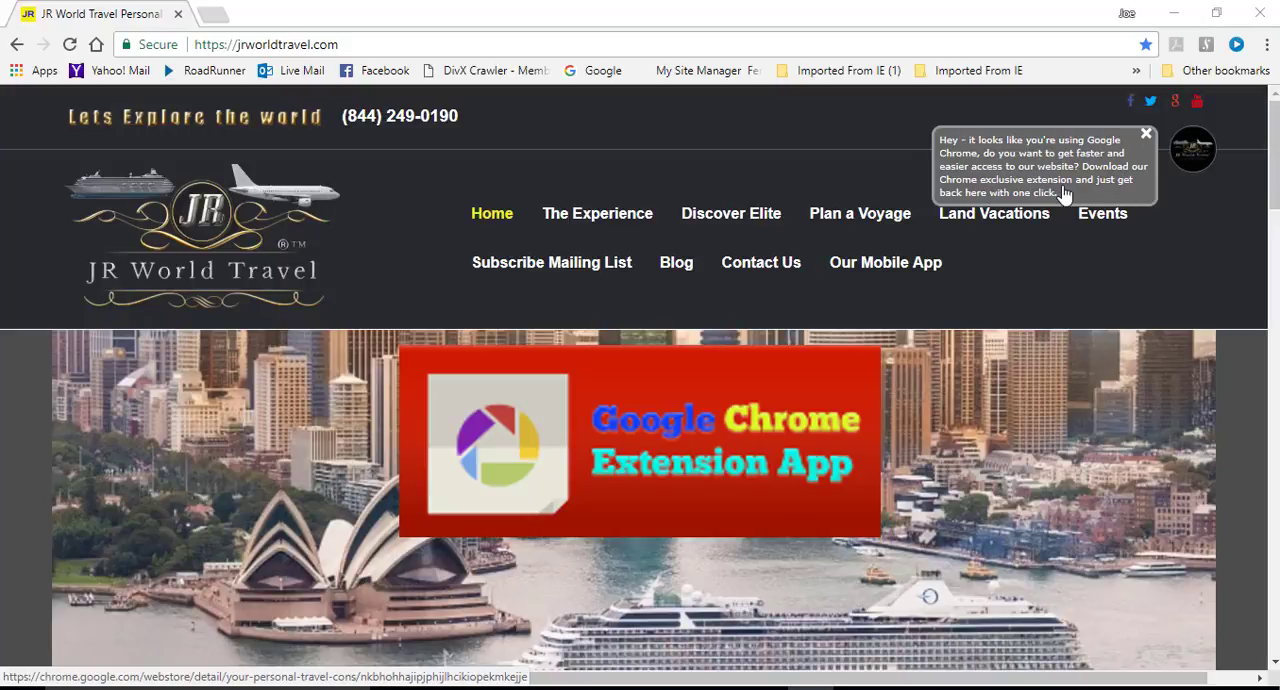
mouse_move(1070, 180)
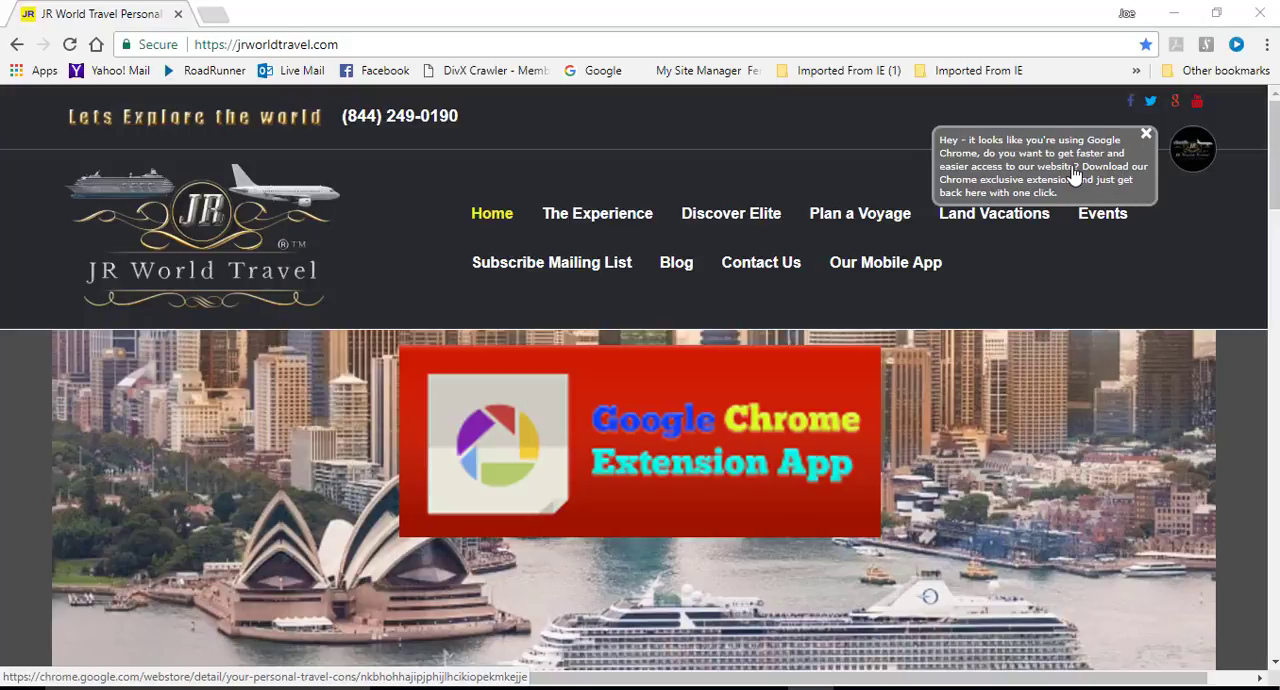
Open the Your Personal Travel Consultants Web Store listing and scroll through its screenshots and description
click(638, 442)
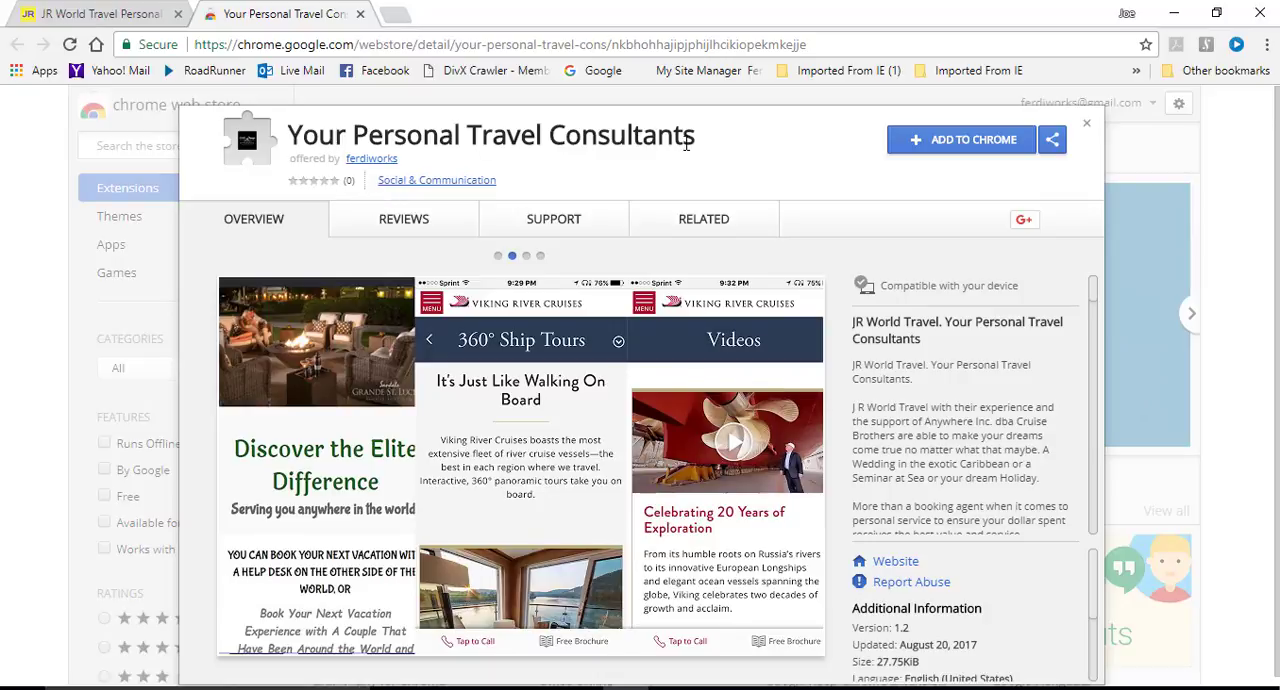
scroll(down, 3)
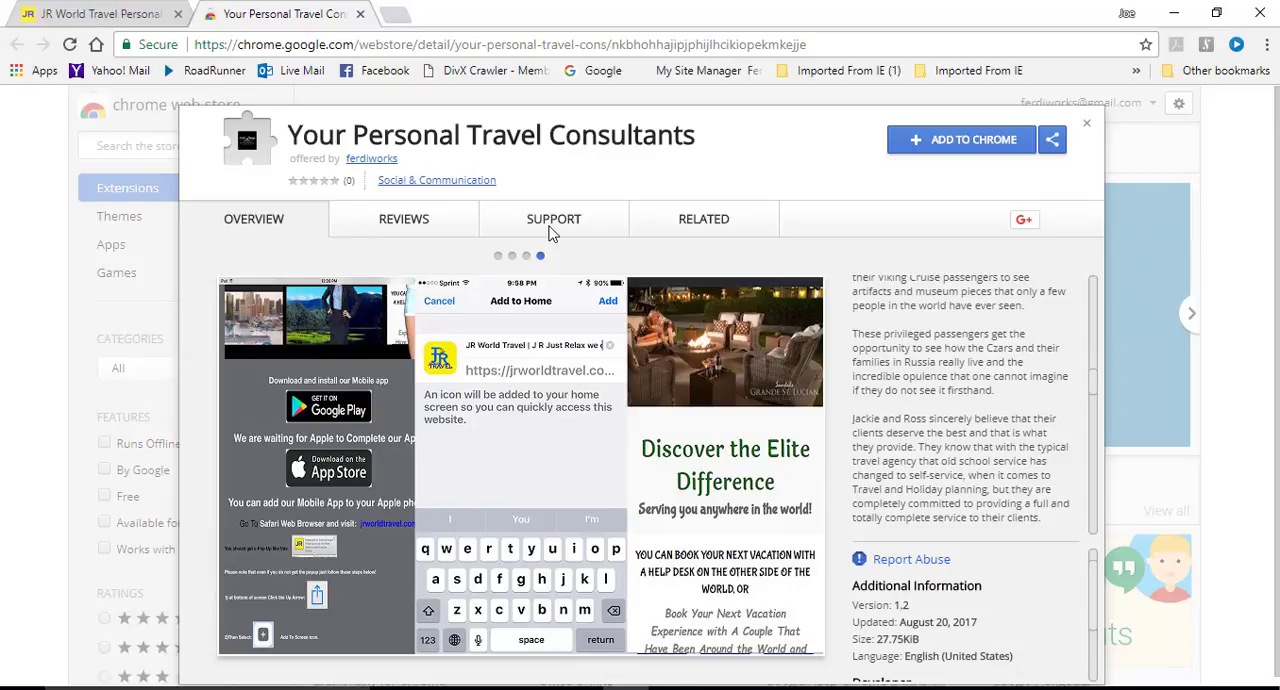
mouse_move(737, 234)
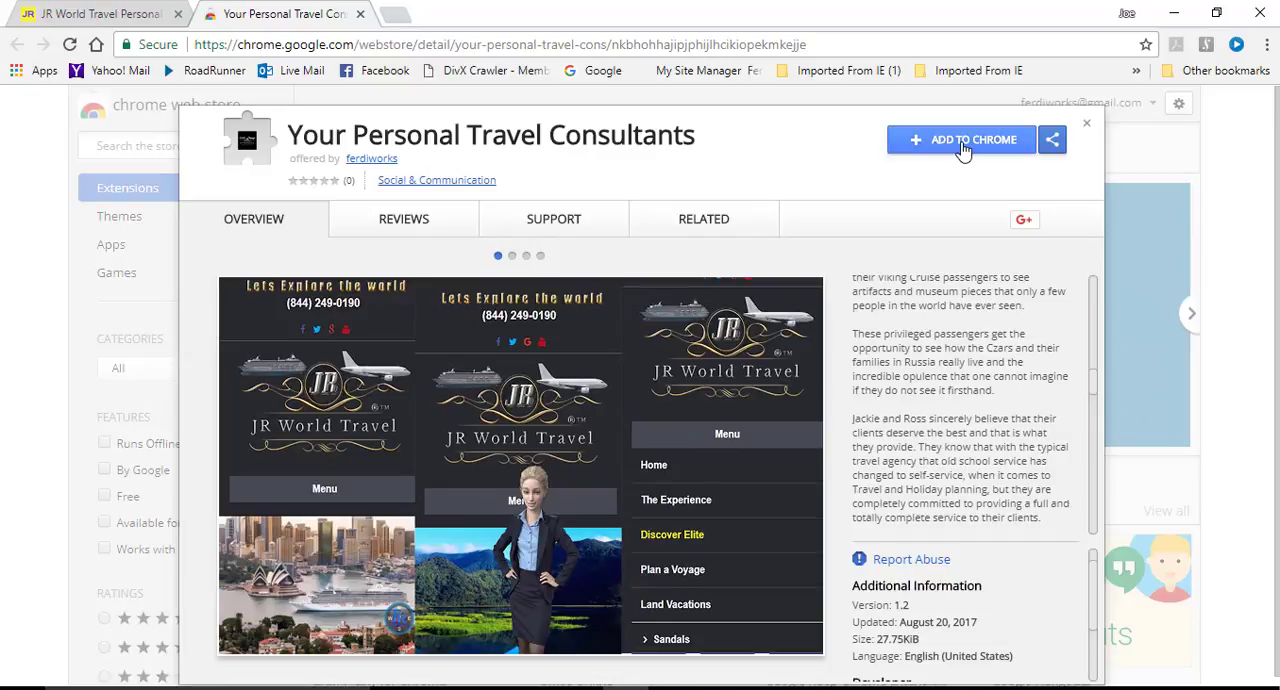
Add the Your Personal Travel Consultants extension to Chrome and confirm the installation
click(961, 139)
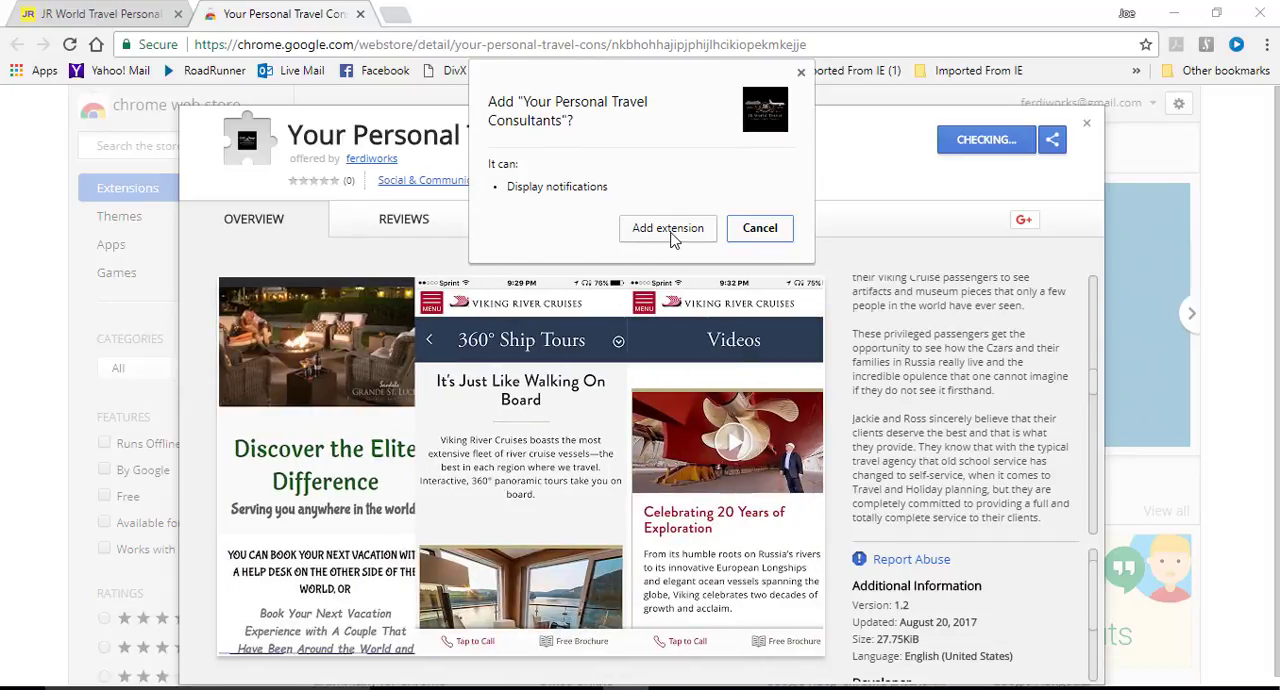
click(667, 228)
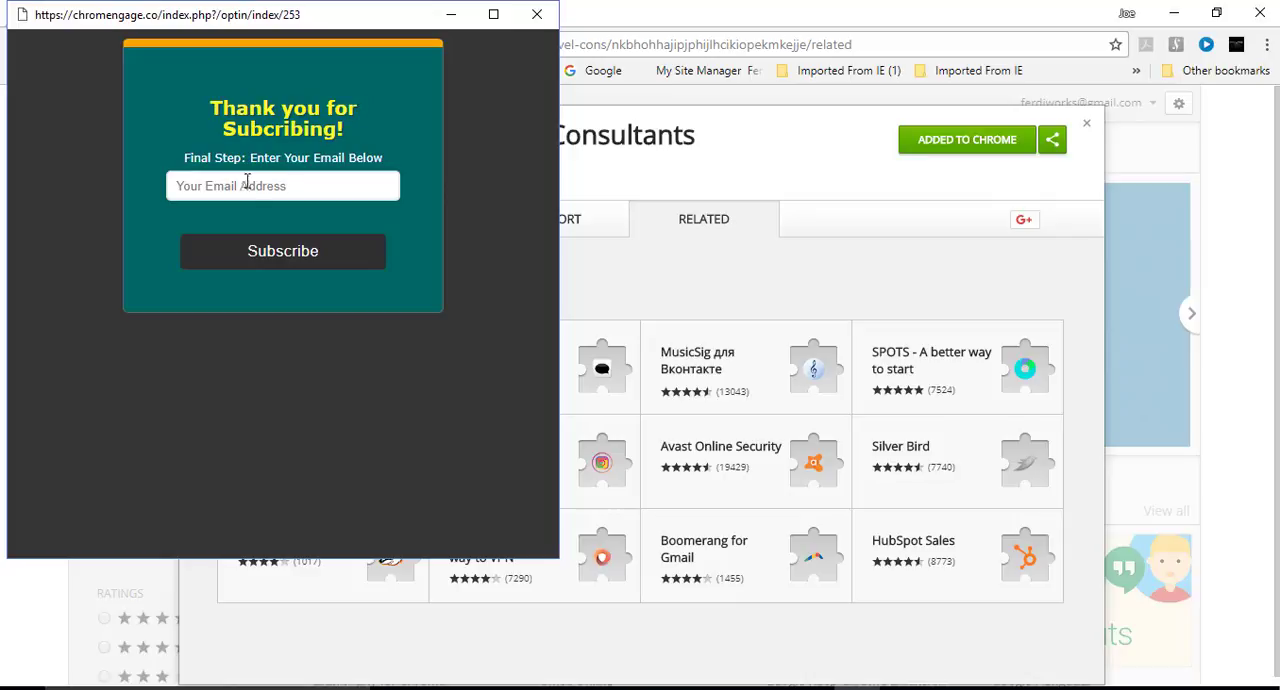
click(282, 186)
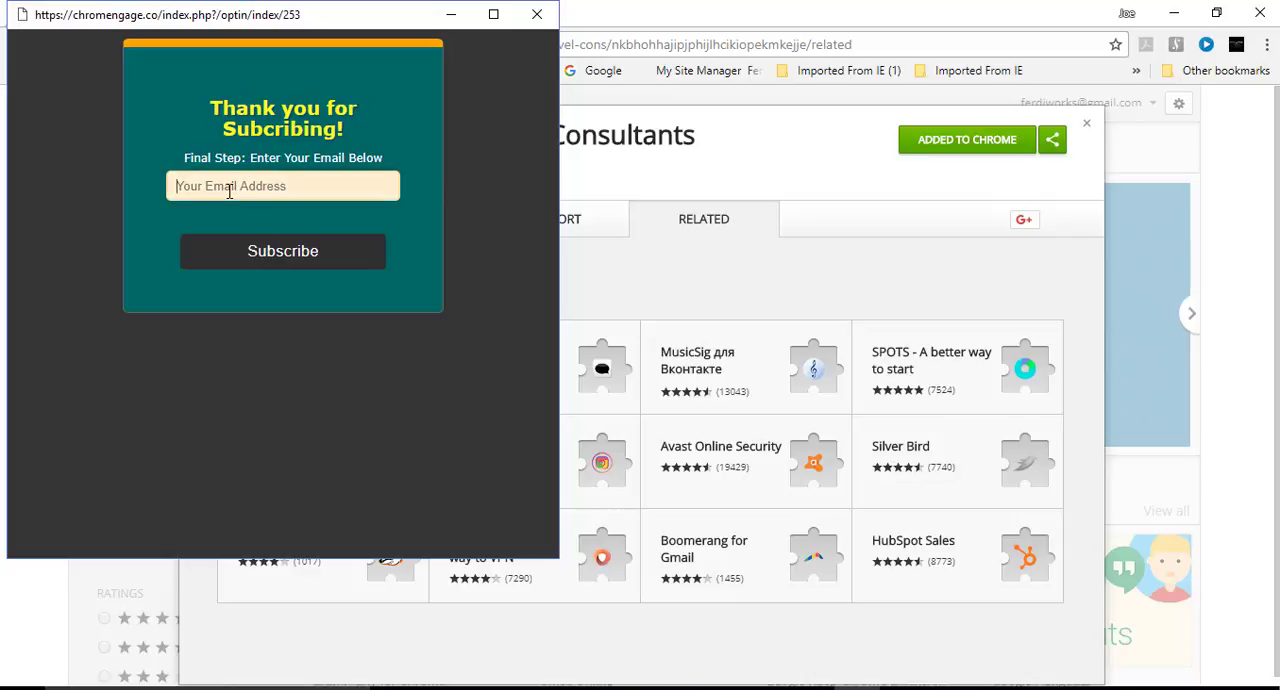
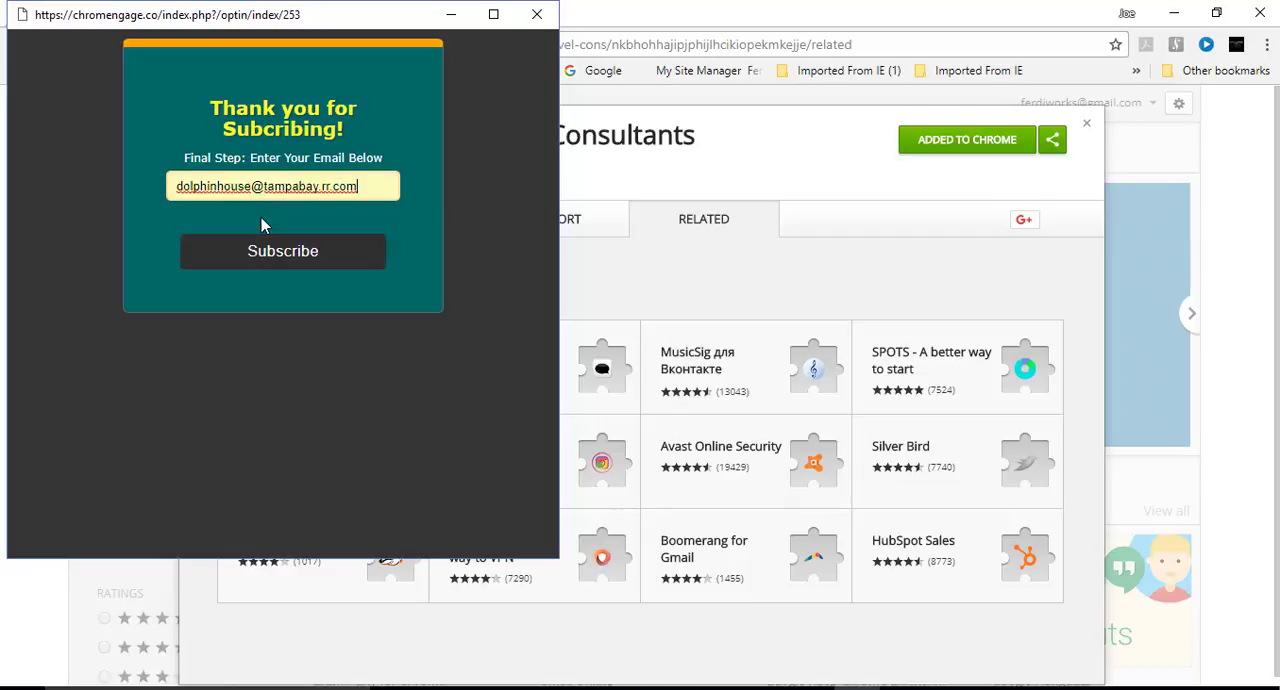
click(282, 250)
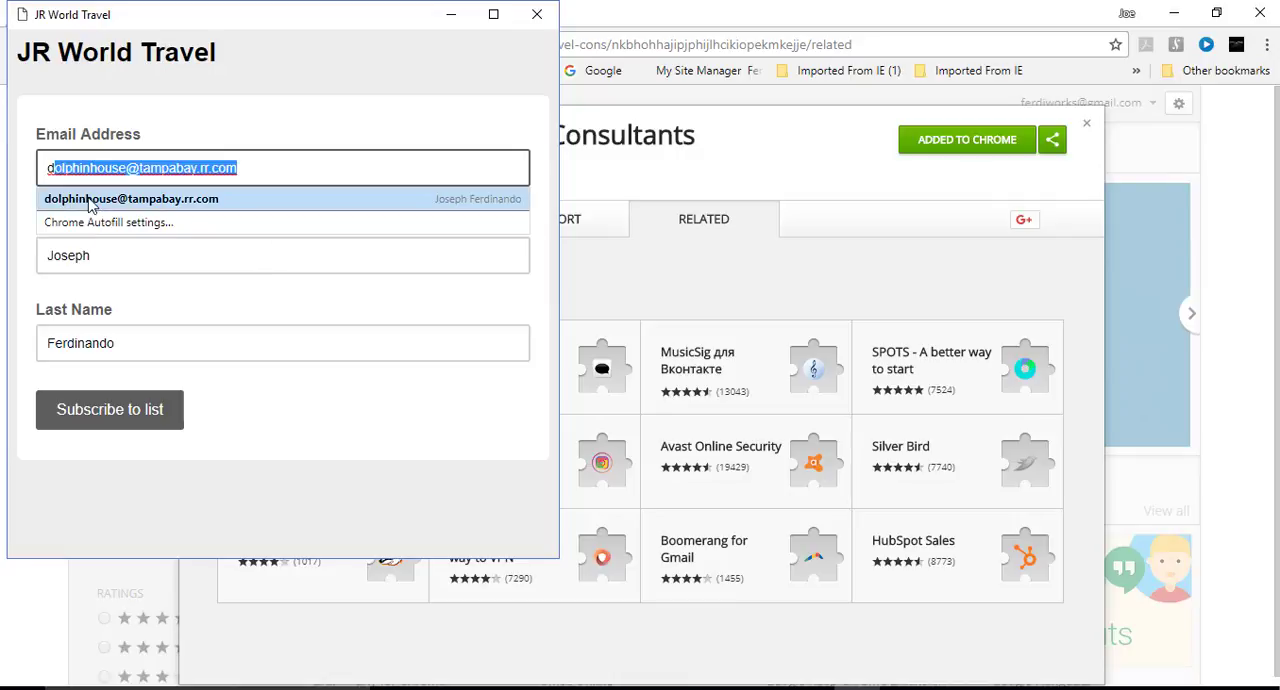
Fill the JR World Travel signup with the saved email, pass reCAPTCHA, and submit
click(131, 198)
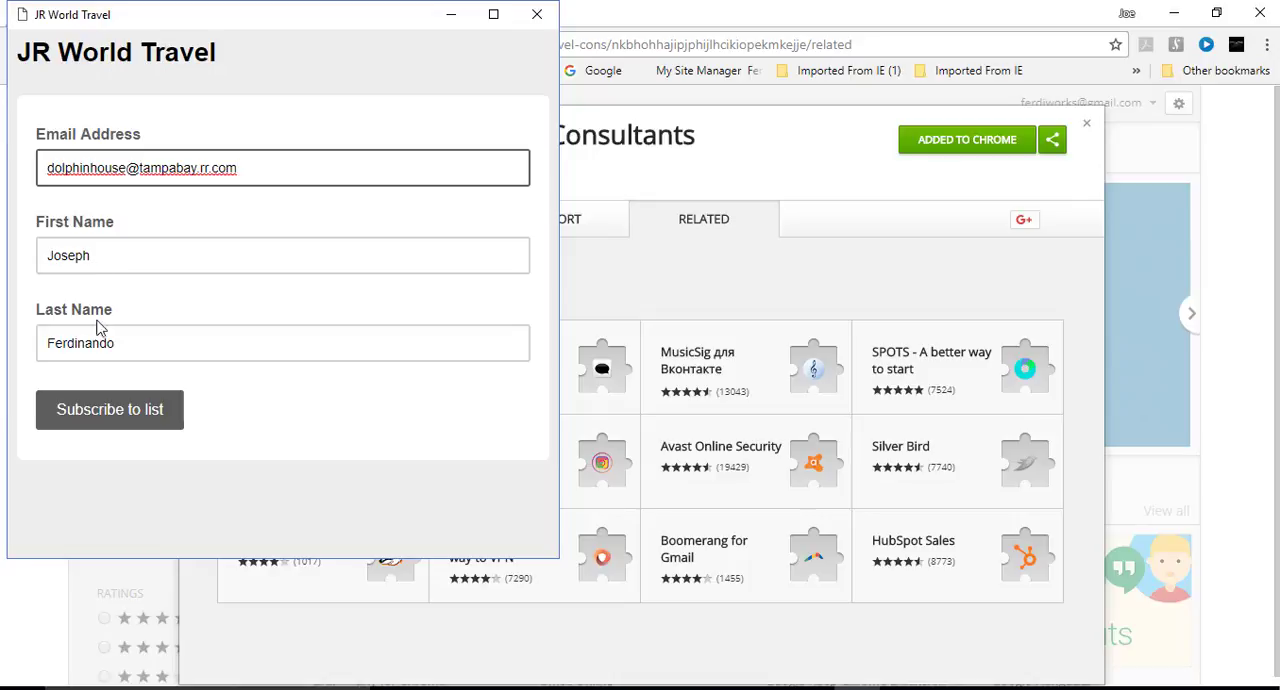
mouse_move(97, 420)
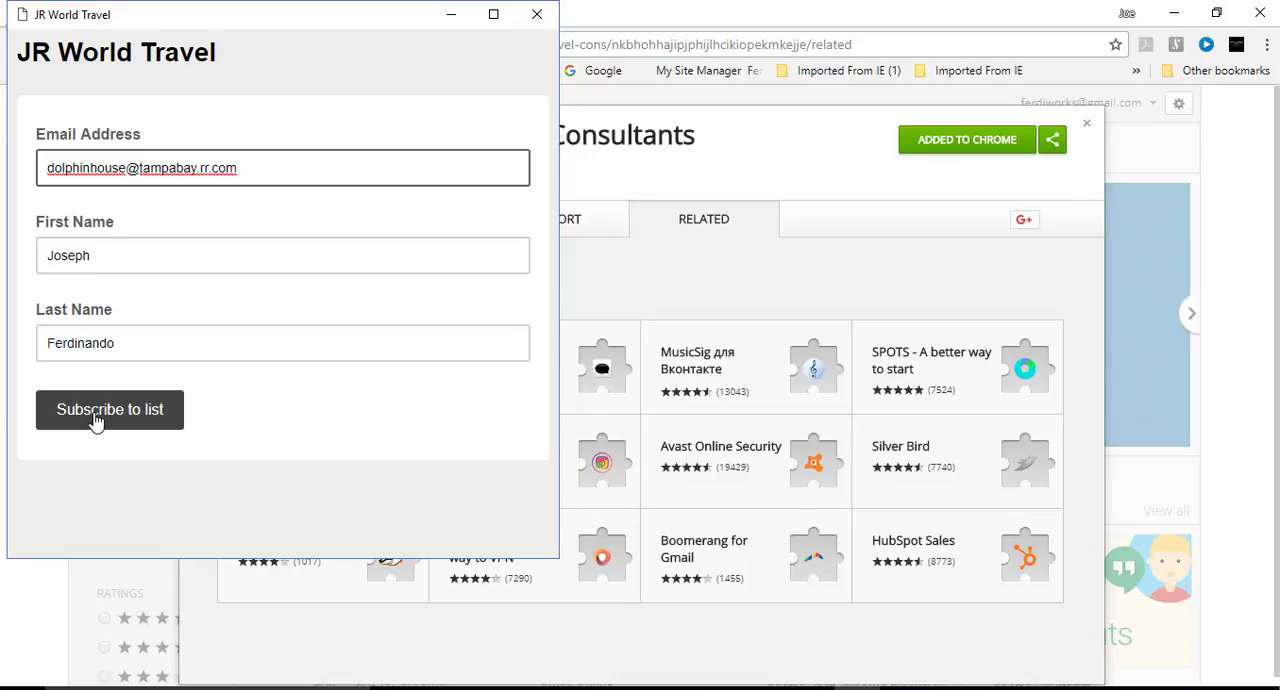
click(109, 409)
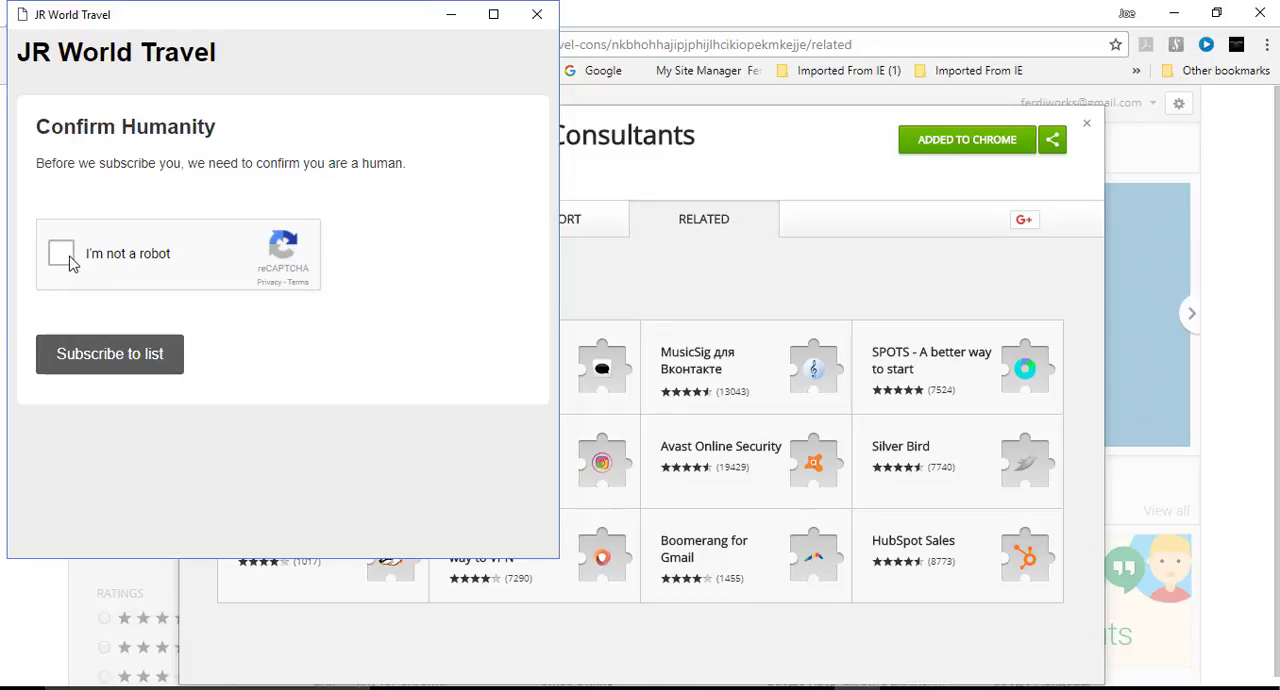
click(61, 253)
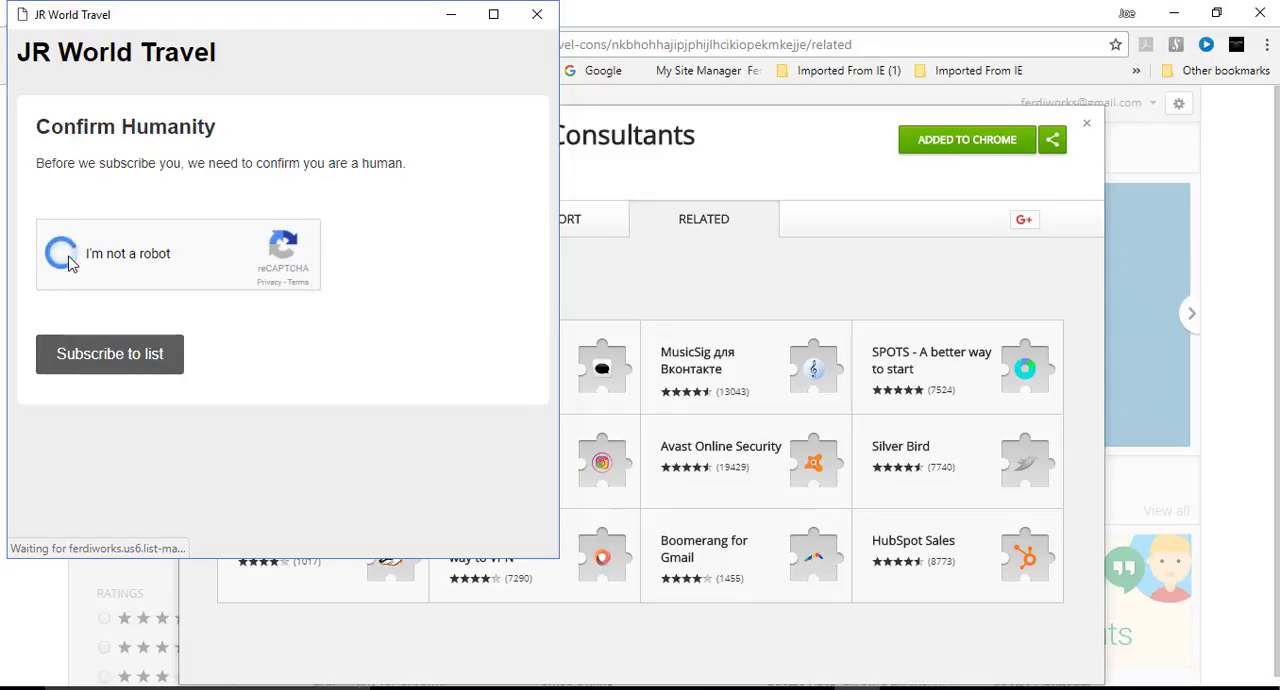
click(64, 253)
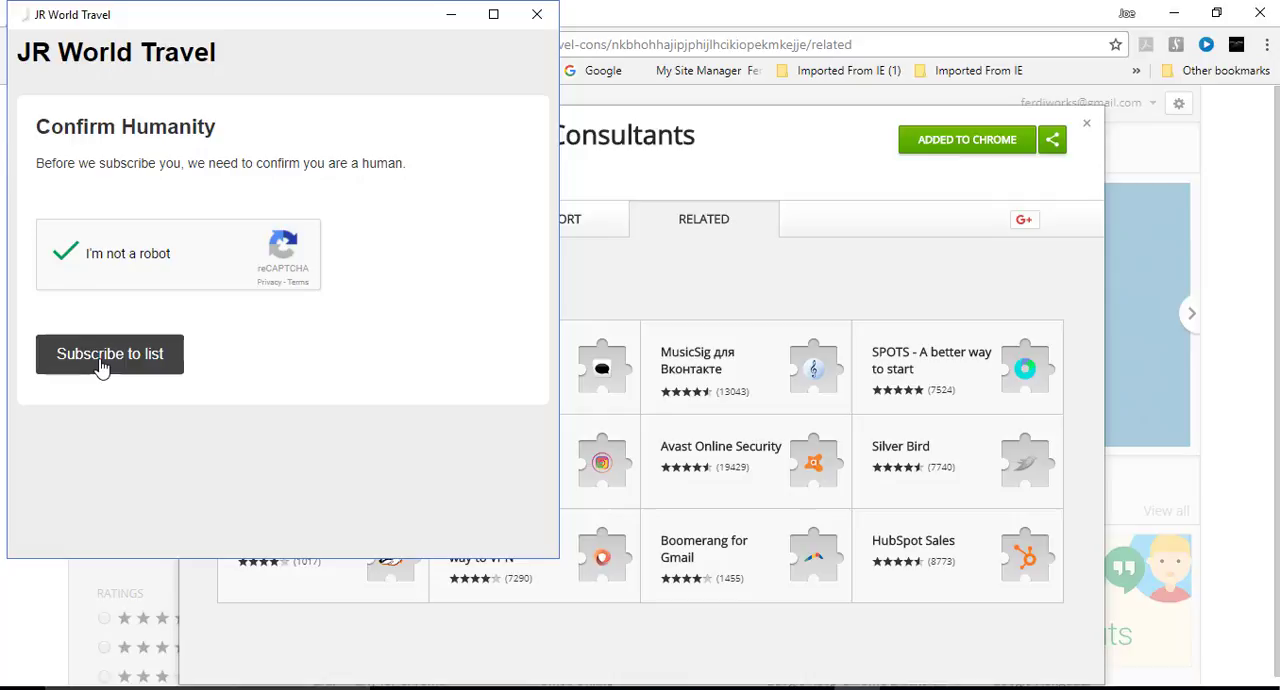
click(109, 353)
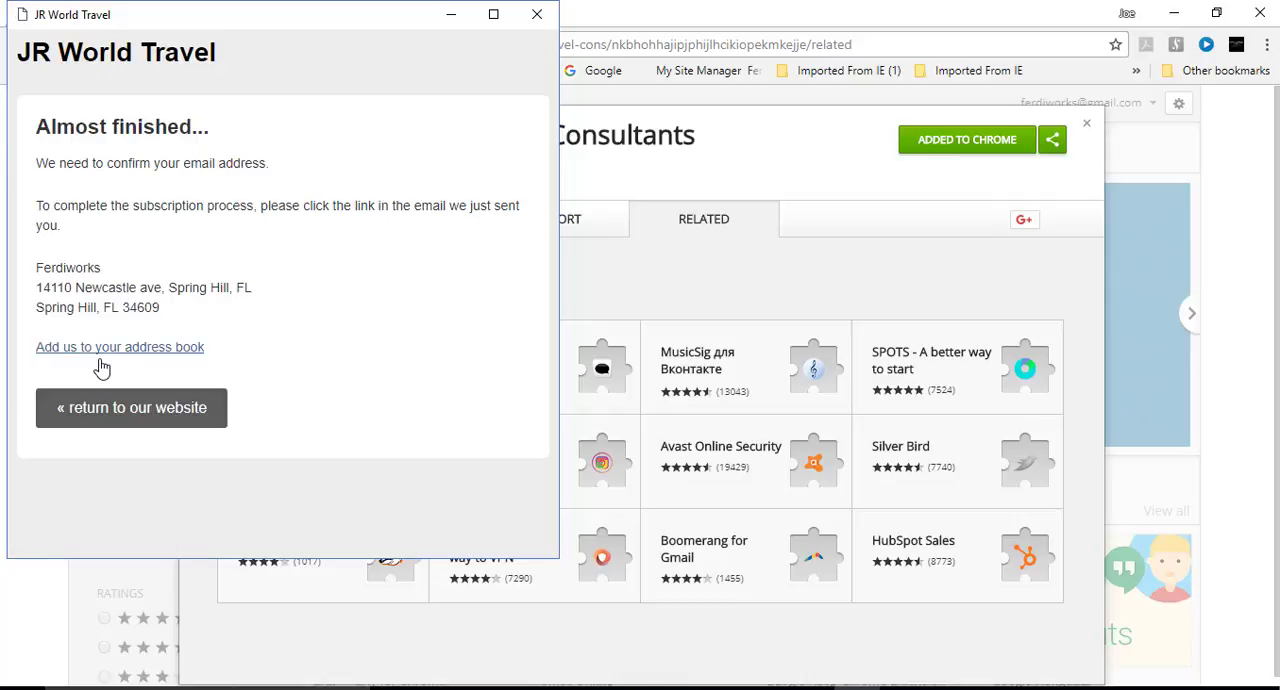
mouse_move(140, 249)
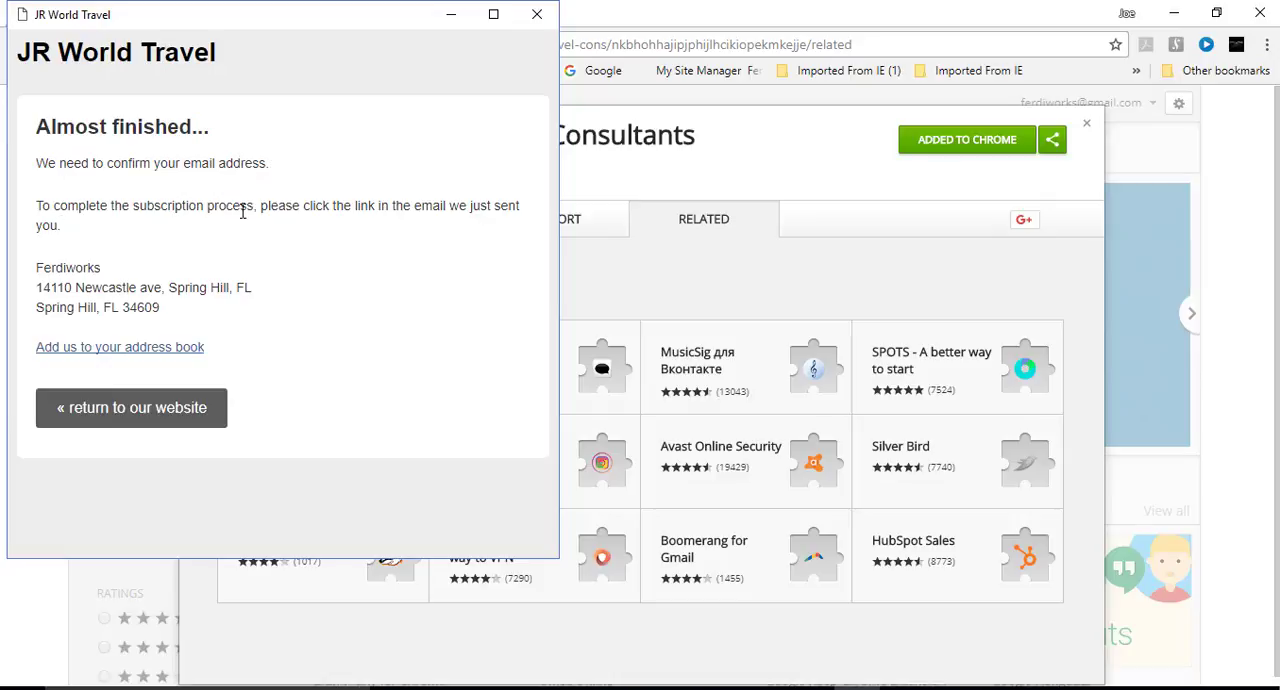
mouse_move(205, 265)
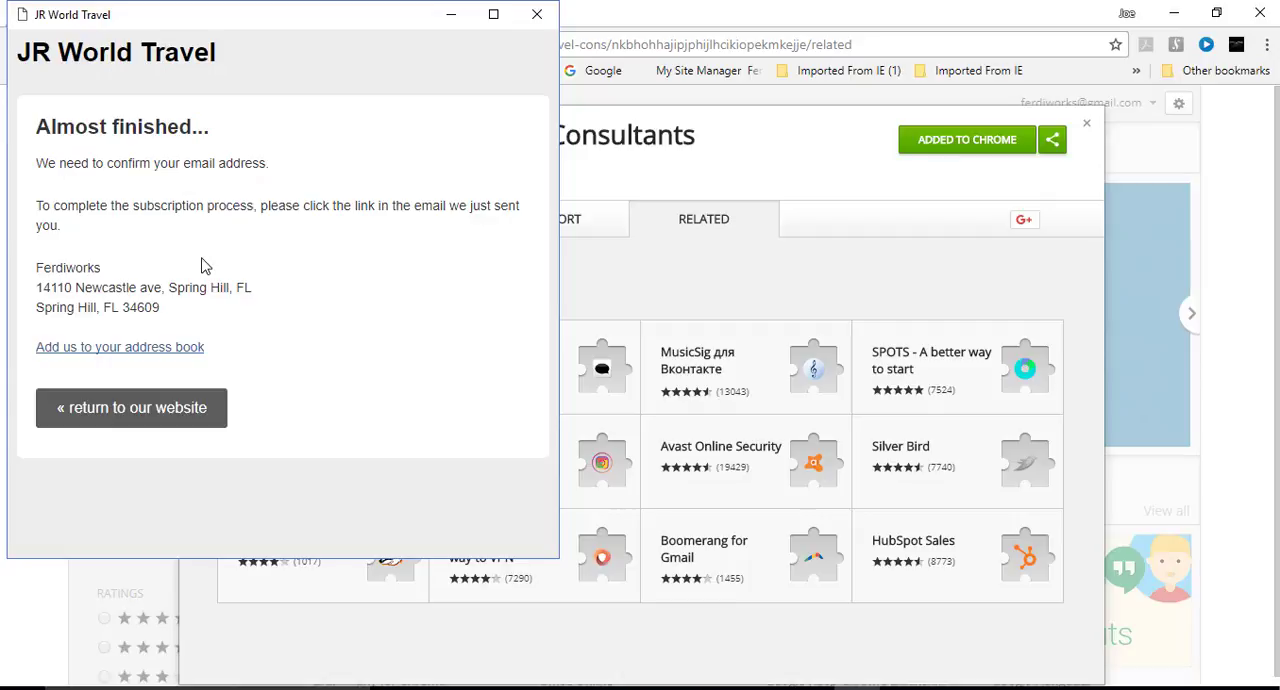
Switch to the JR World Travel tab and load the Spectrum webmail inbox there
click(537, 14)
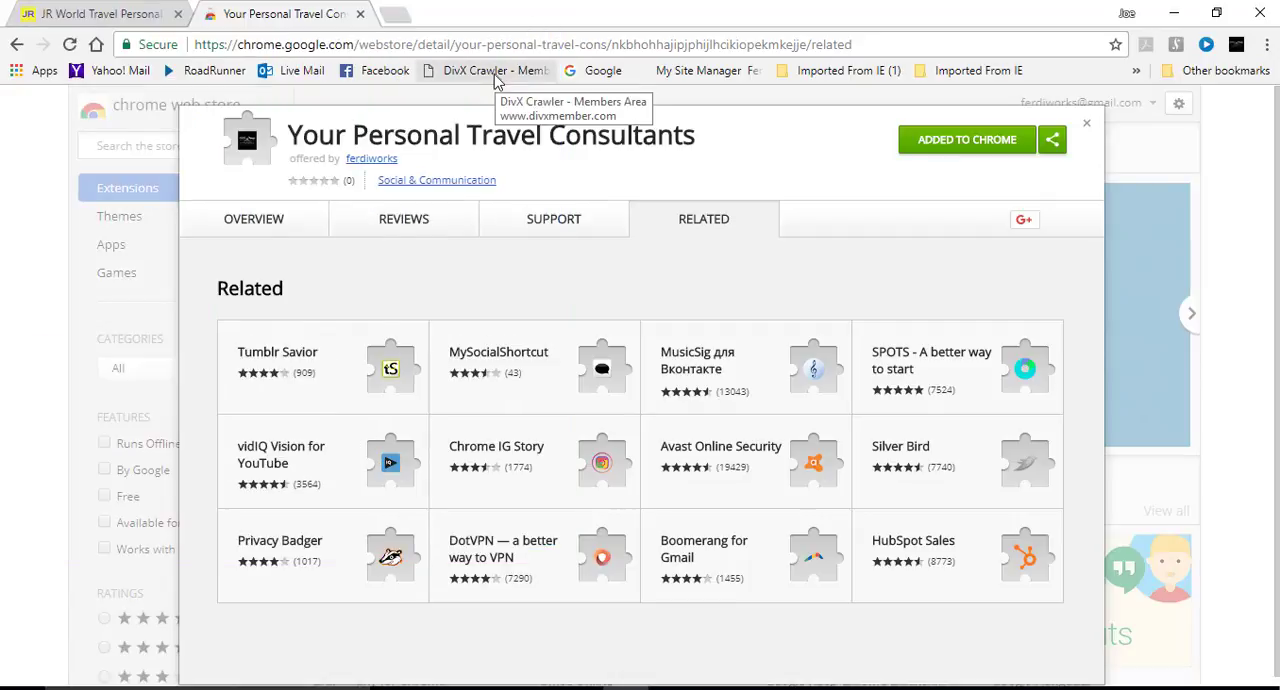
click(95, 13)
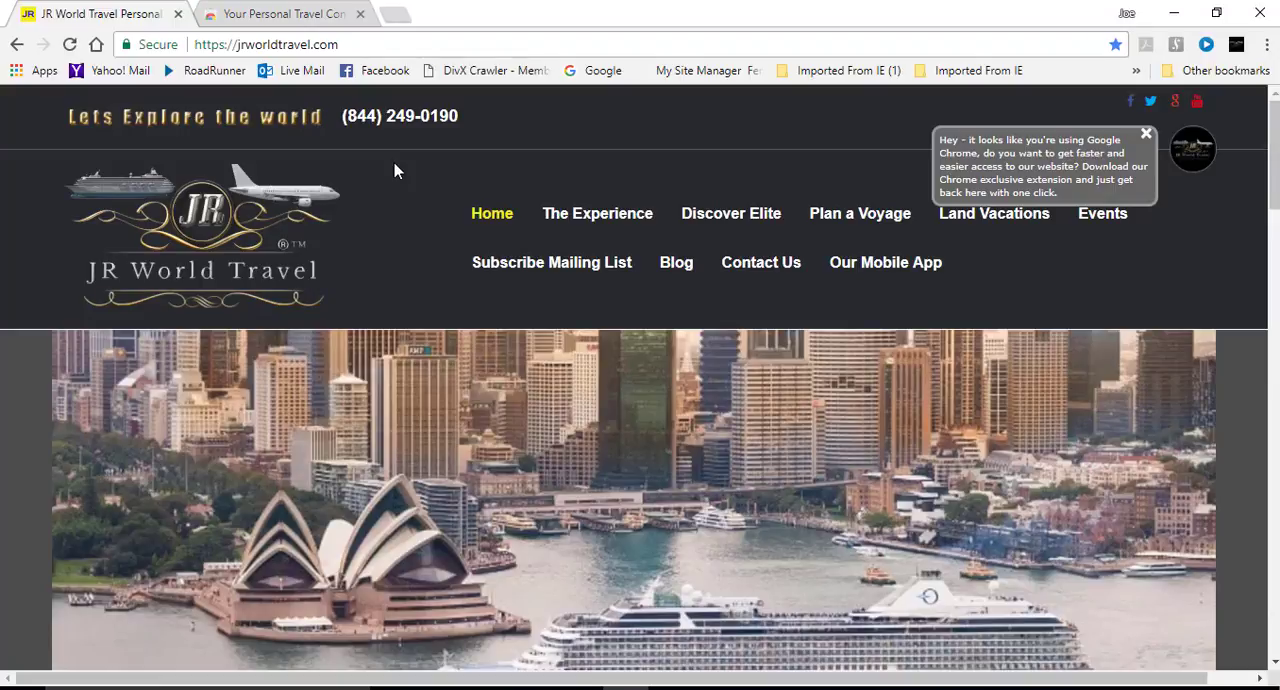
mouse_move(389, 165)
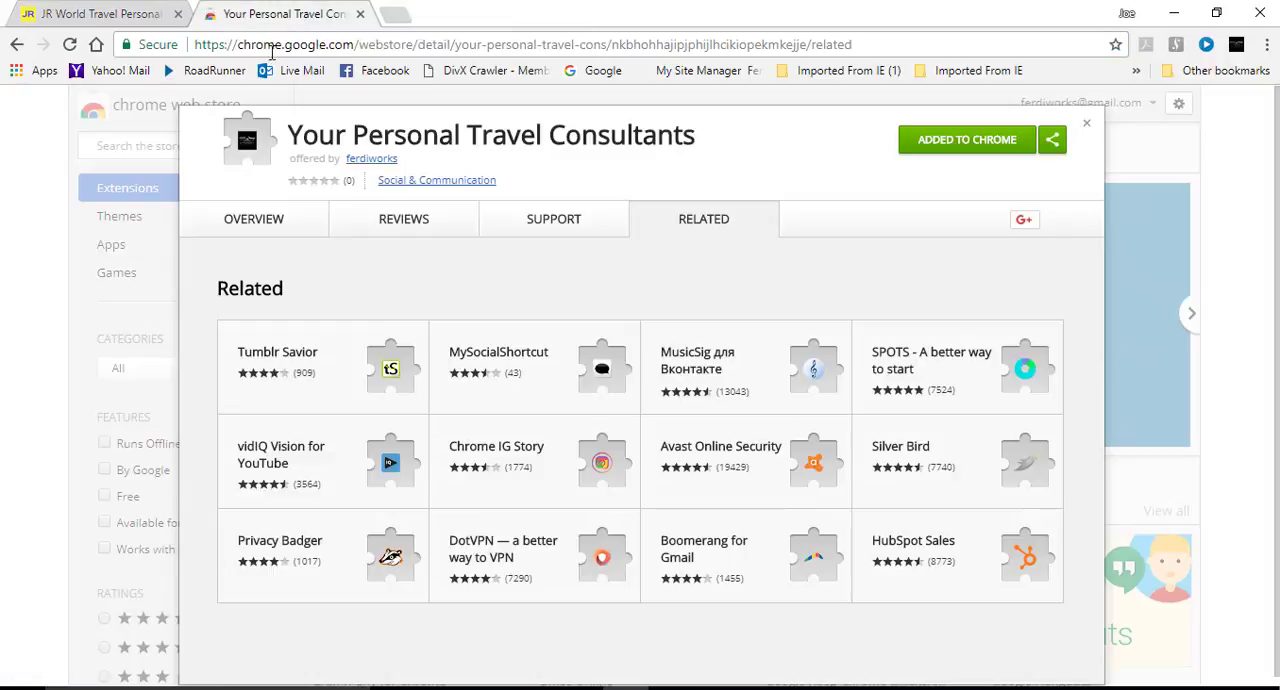
click(215, 70)
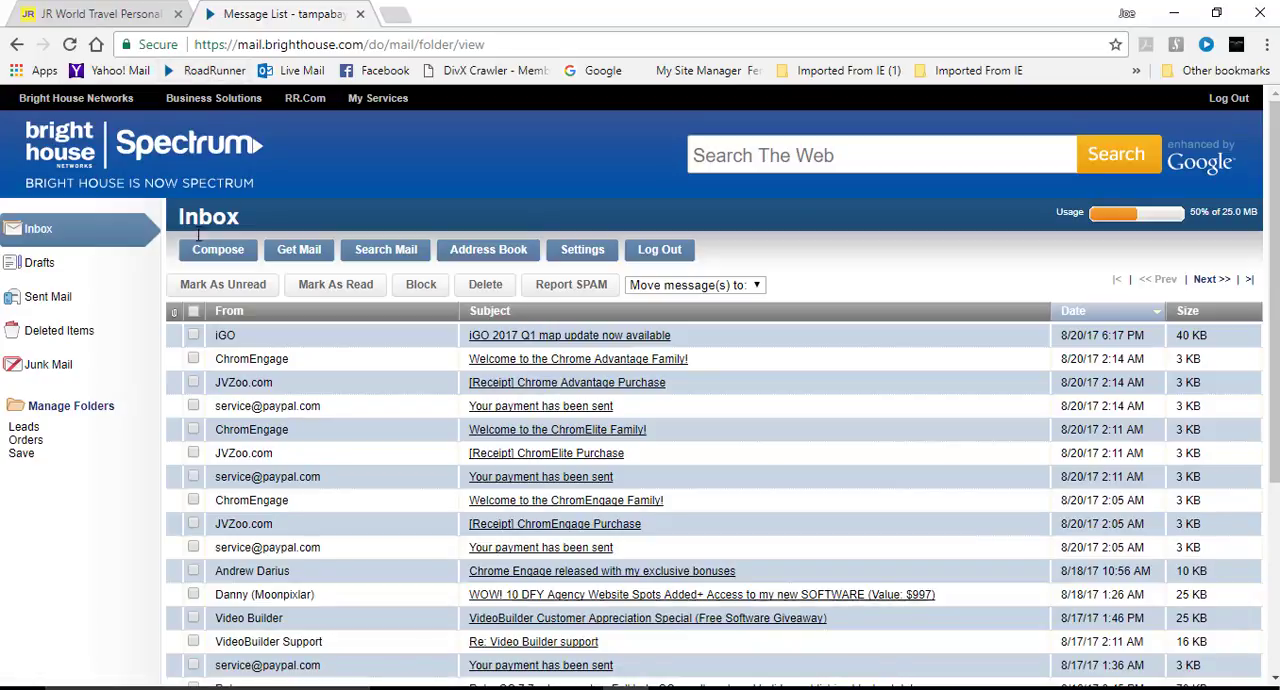
Fetch new mail, open 'JR World Travel: Please Confirm Subscription', and accept subscribing
click(299, 249)
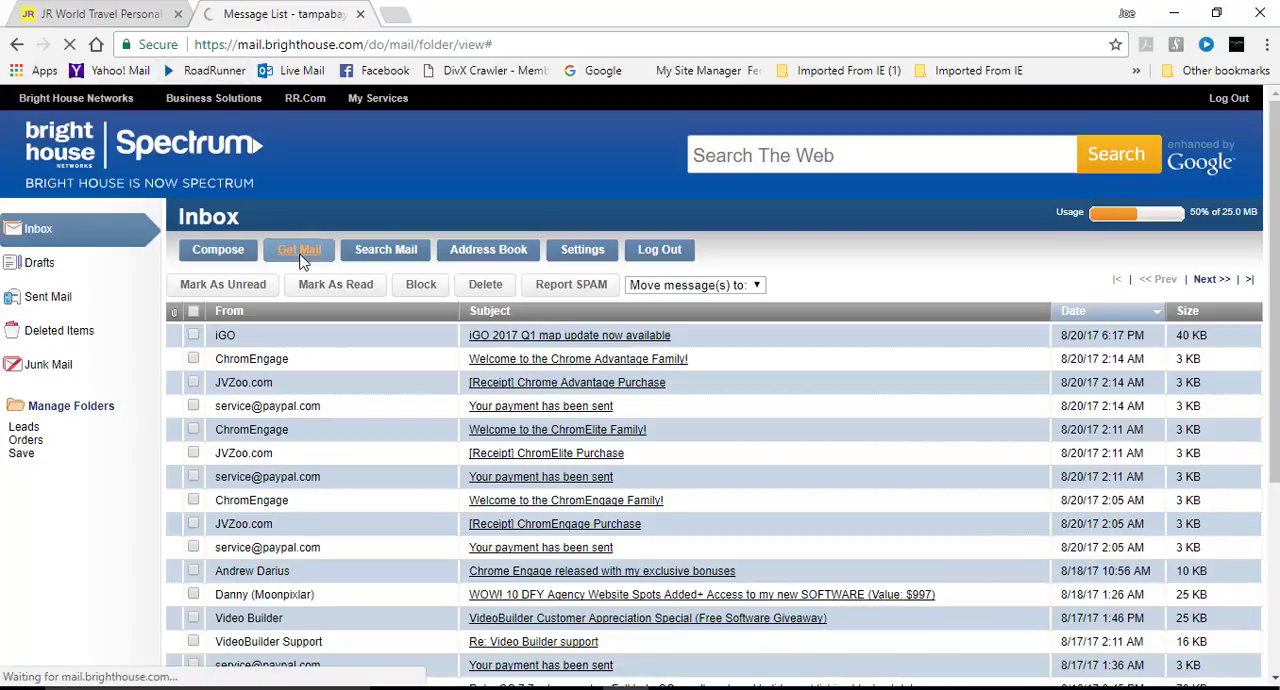
click(299, 249)
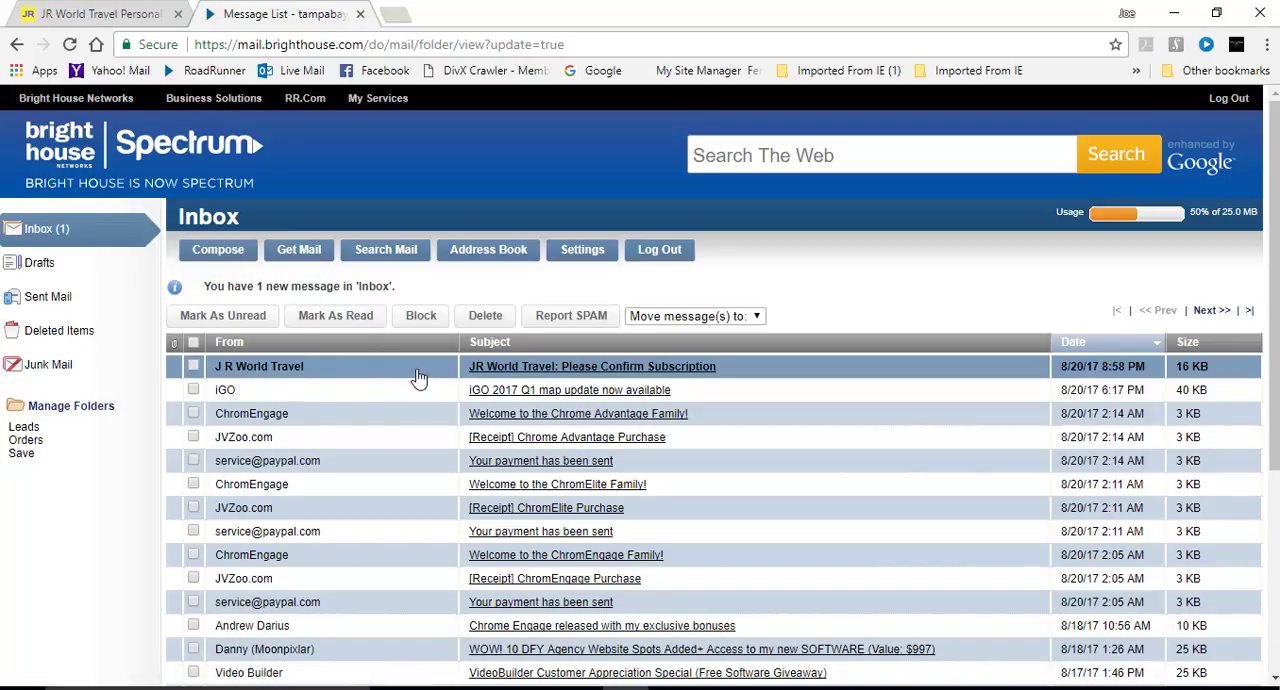
click(591, 366)
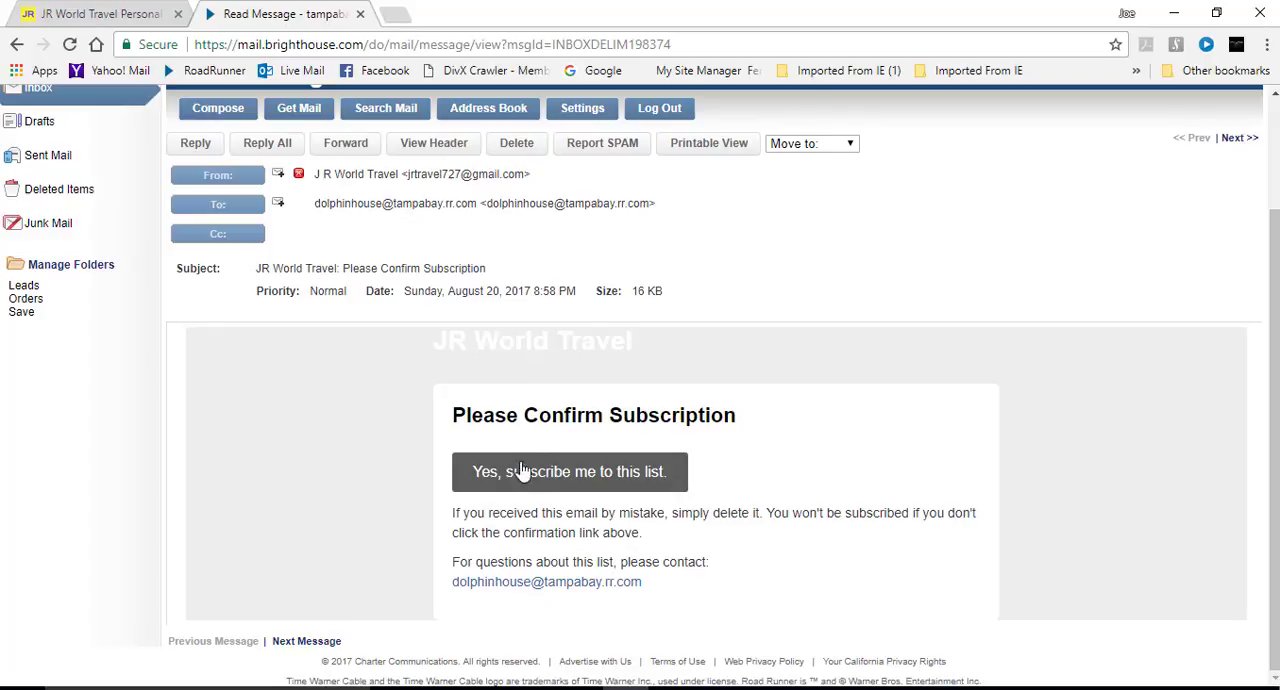
click(568, 471)
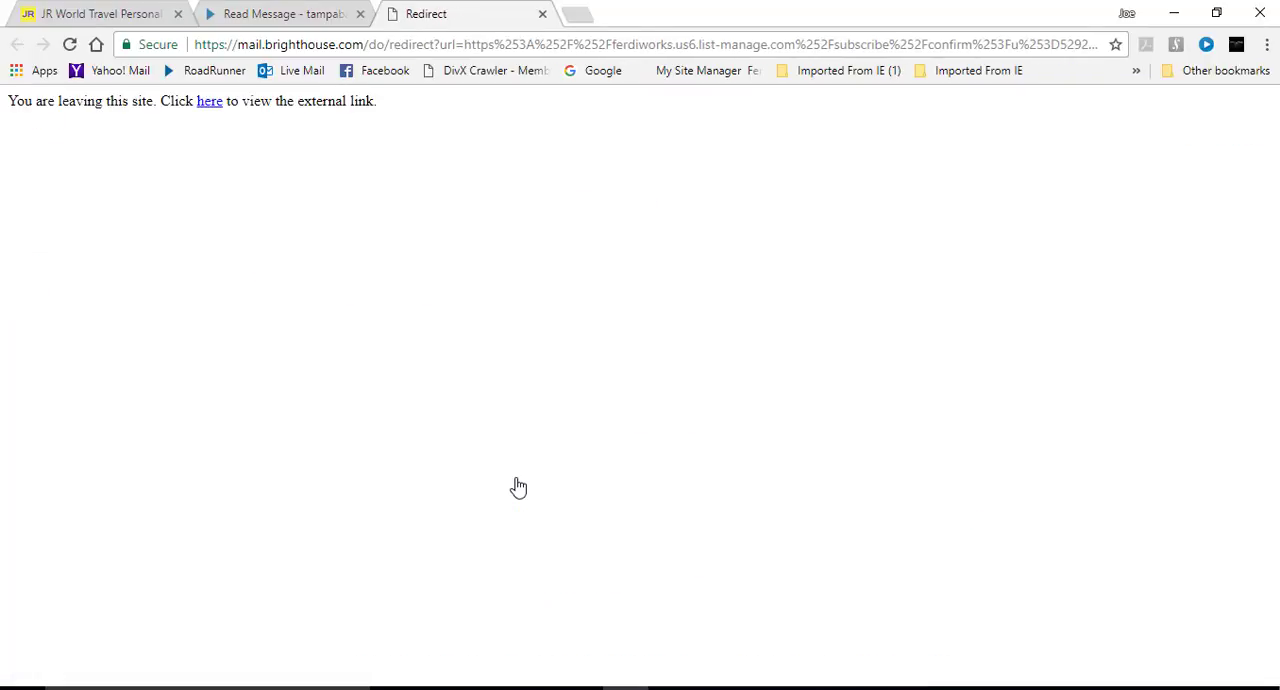
Follow the 'here' redirect link, then continue to the JR World Travel website
click(209, 100)
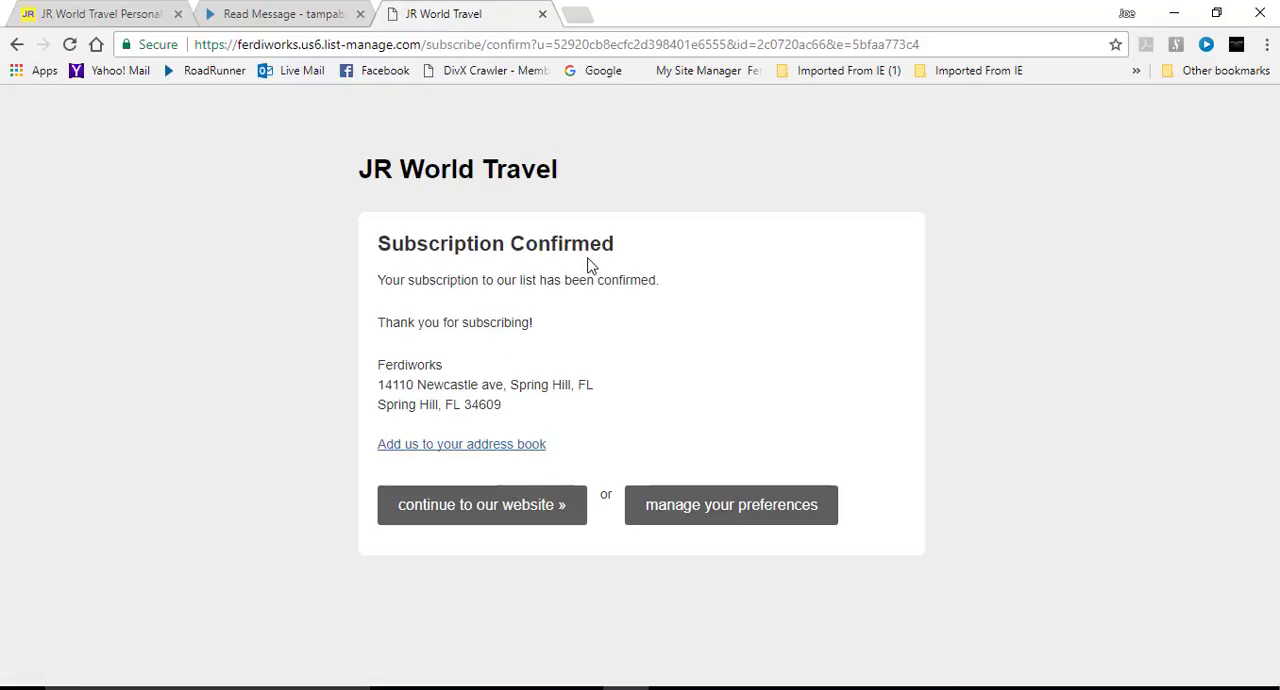
click(285, 13)
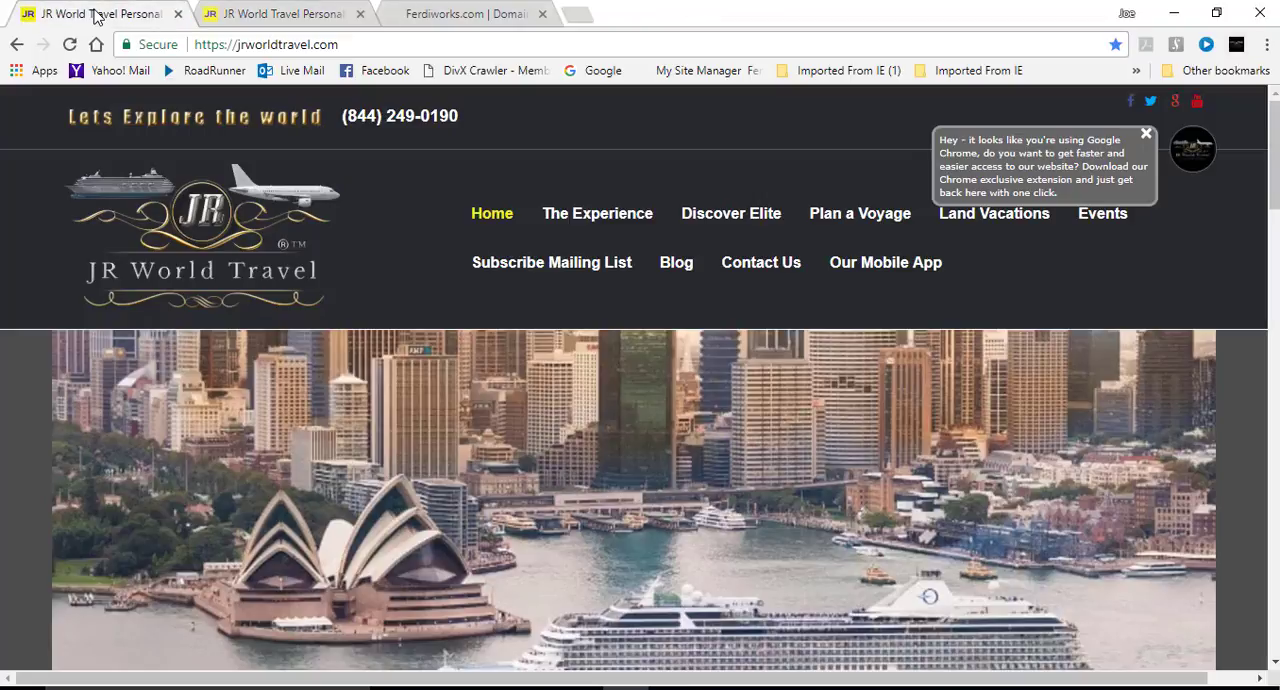
Switch to the Ferdiworks tab, launch the Travel Consultants extension, and open the blog
click(460, 14)
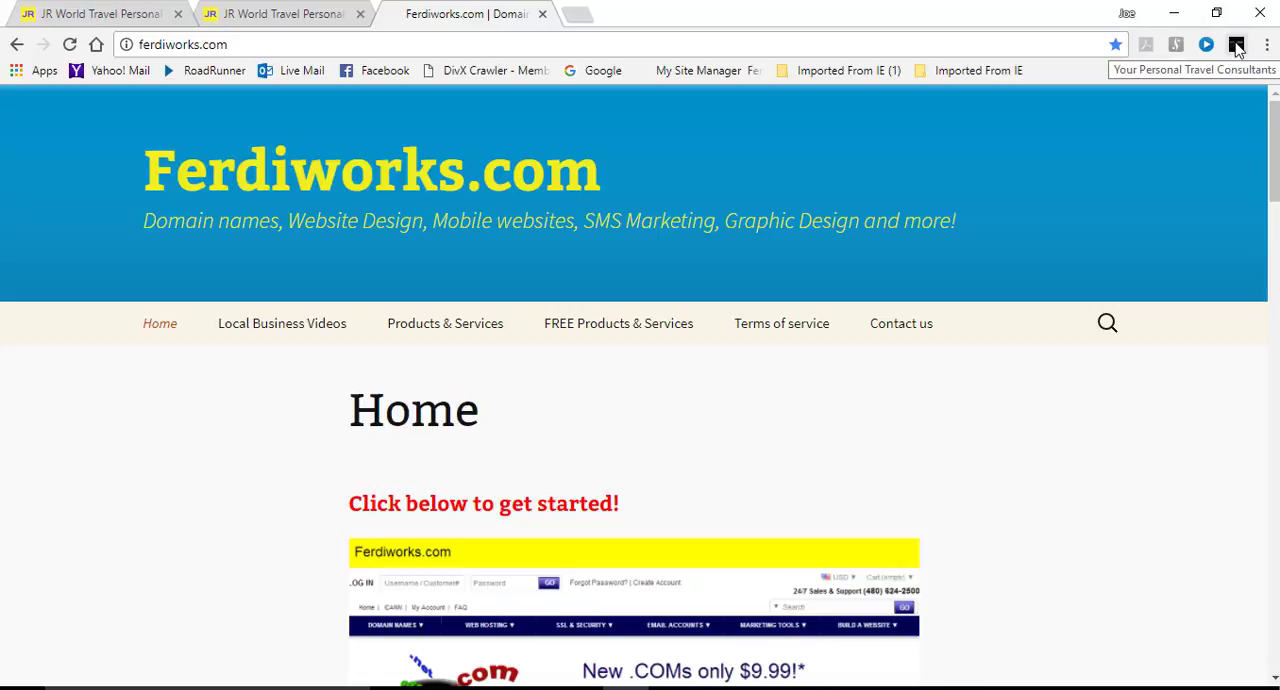
click(462, 13)
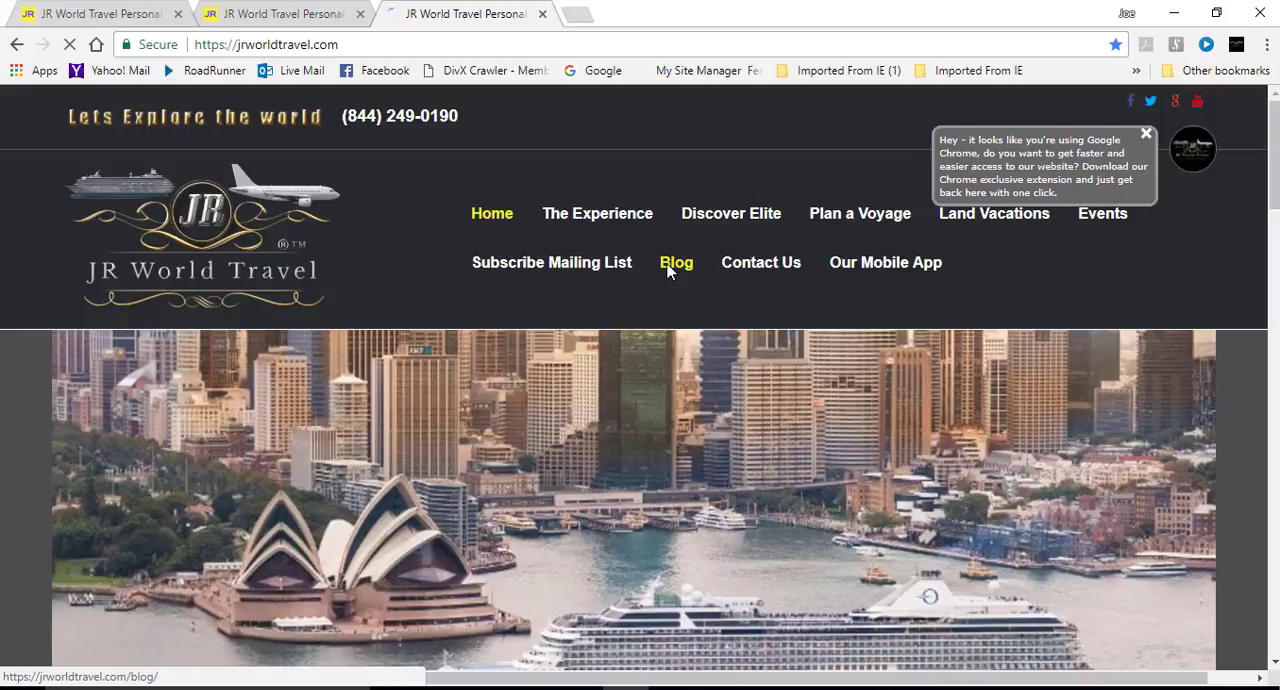
click(676, 262)
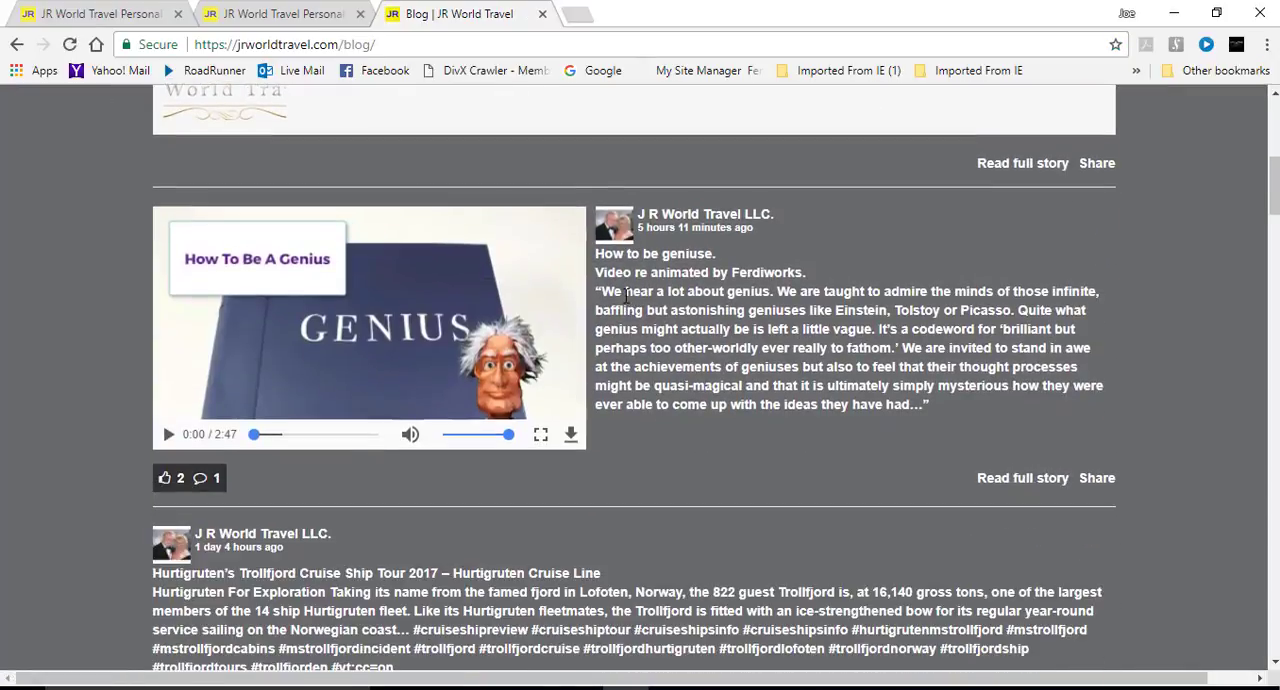
Scroll through the JR World Travel blog feed and open Featured Posts
scroll(down, 3)
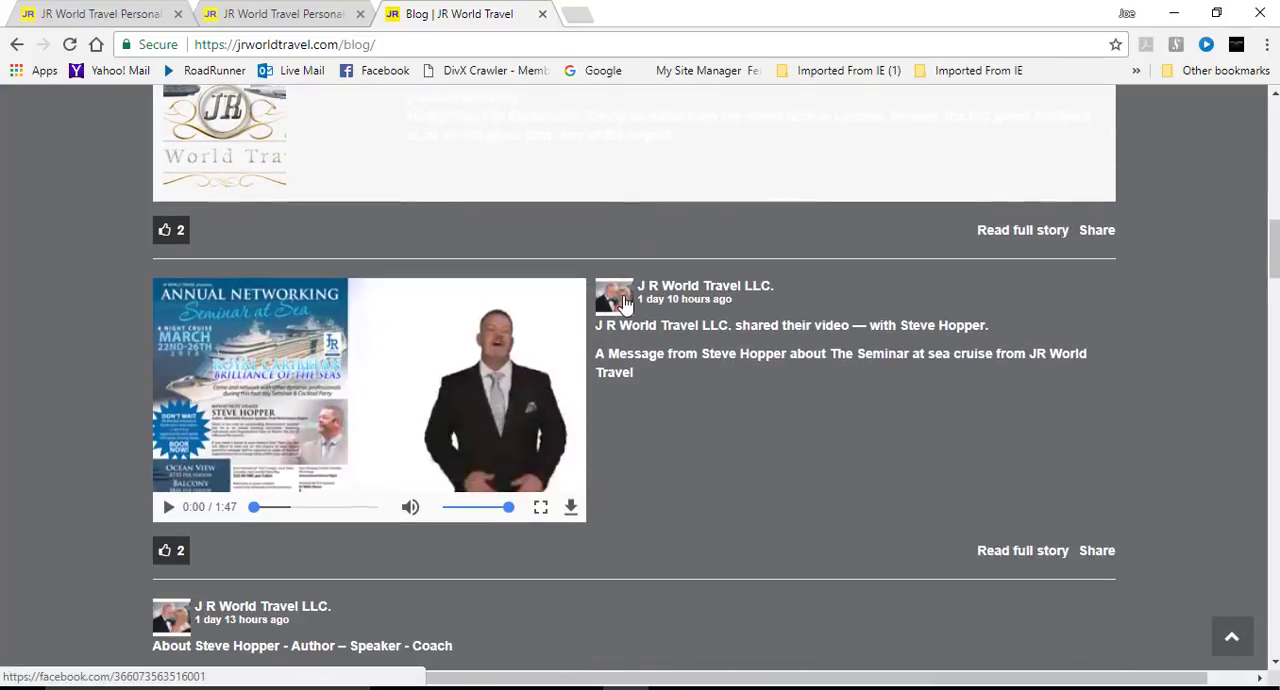
scroll(up, 3)
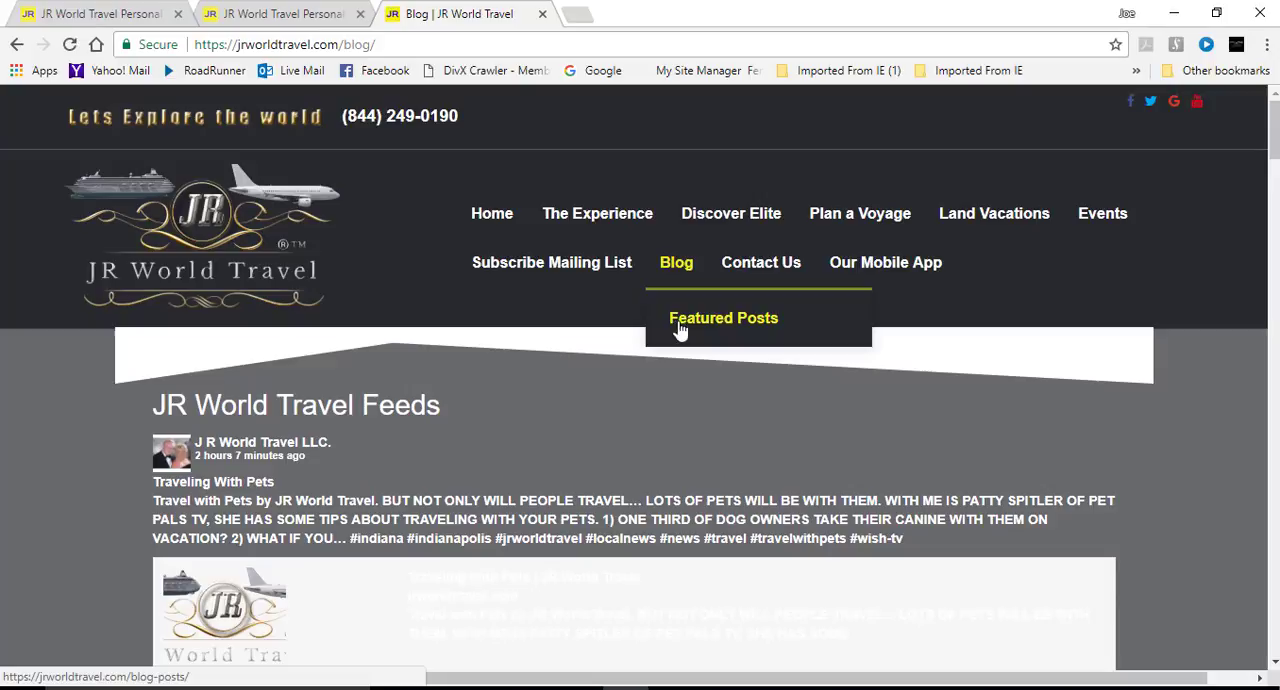
click(723, 317)
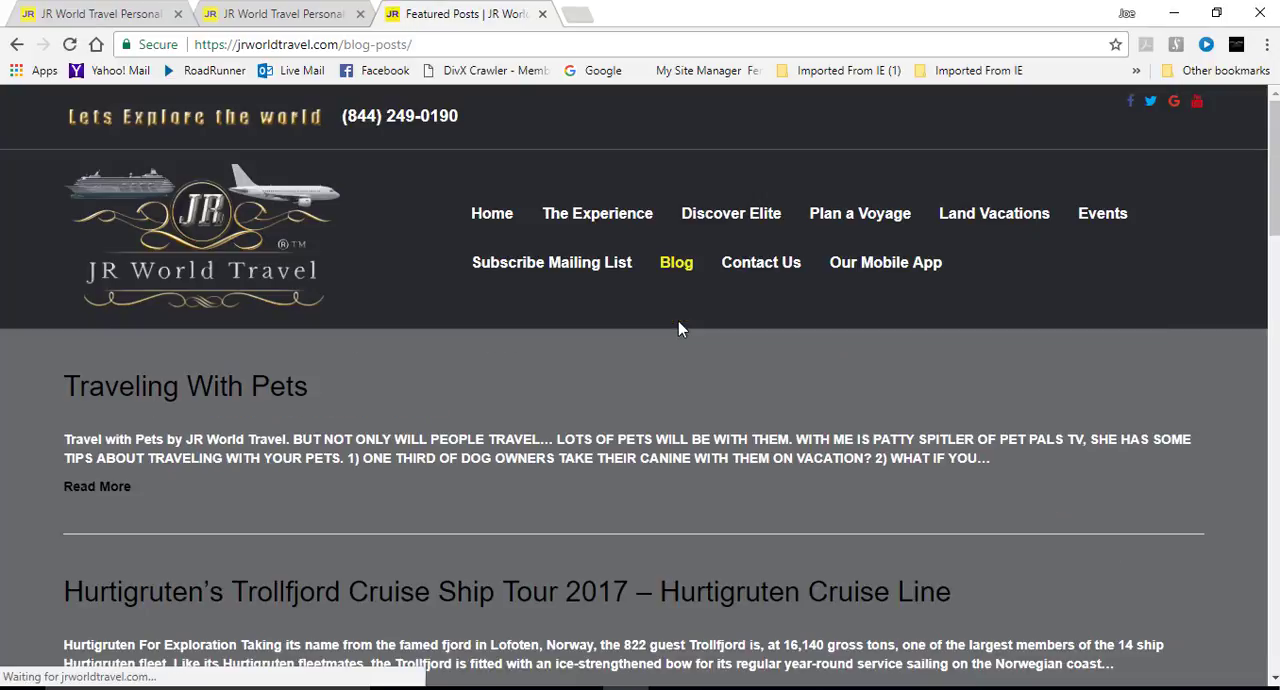
Scroll the featured posts and open 'How New Technology Helps Blind People Explore the World'
scroll(down, 3)
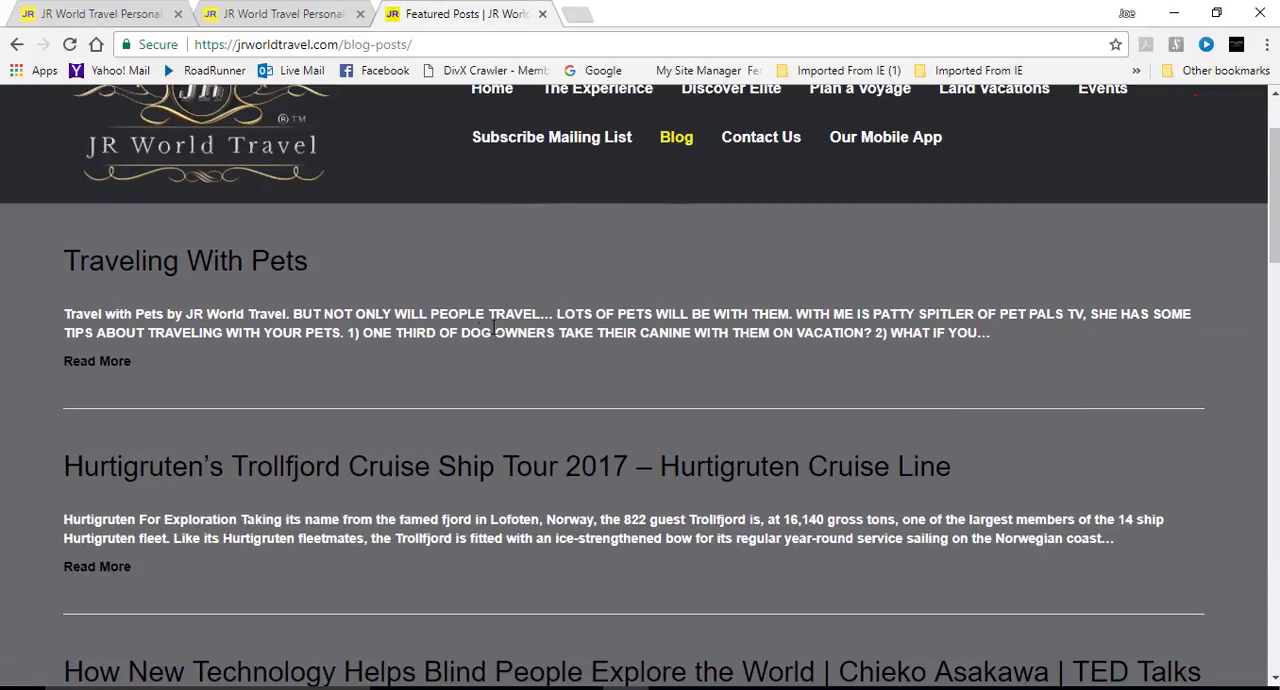
scroll(down, 3)
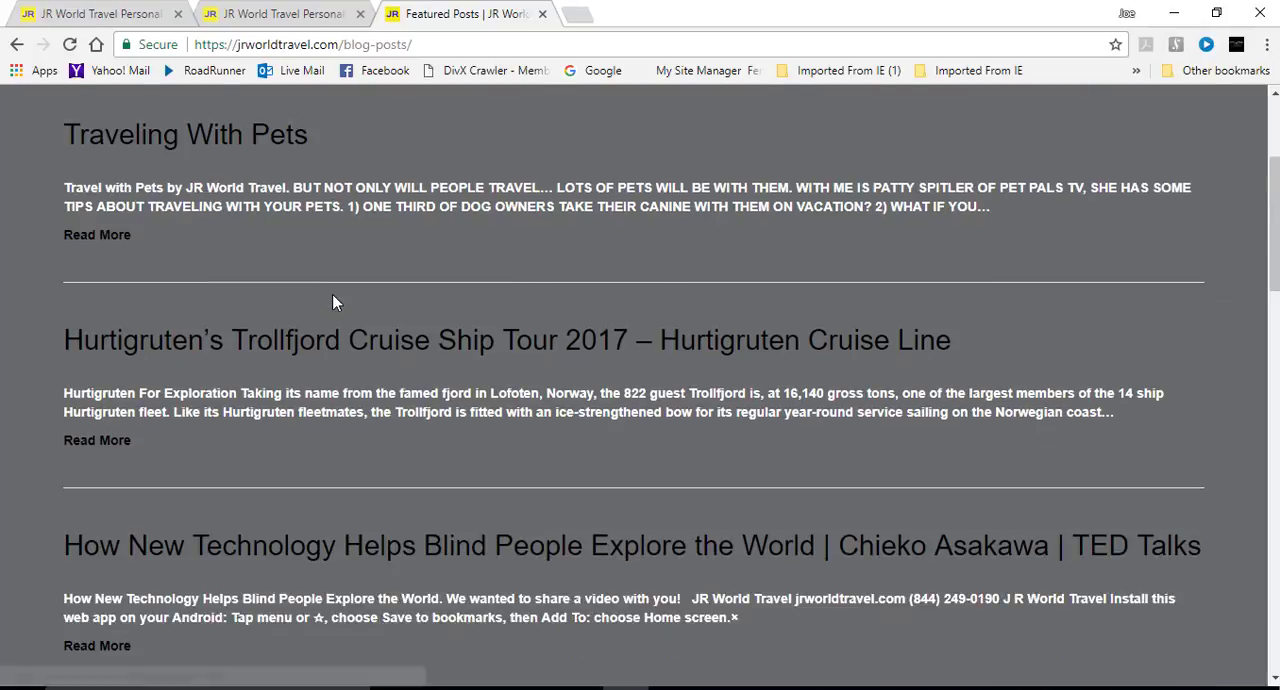
scroll(down, 3)
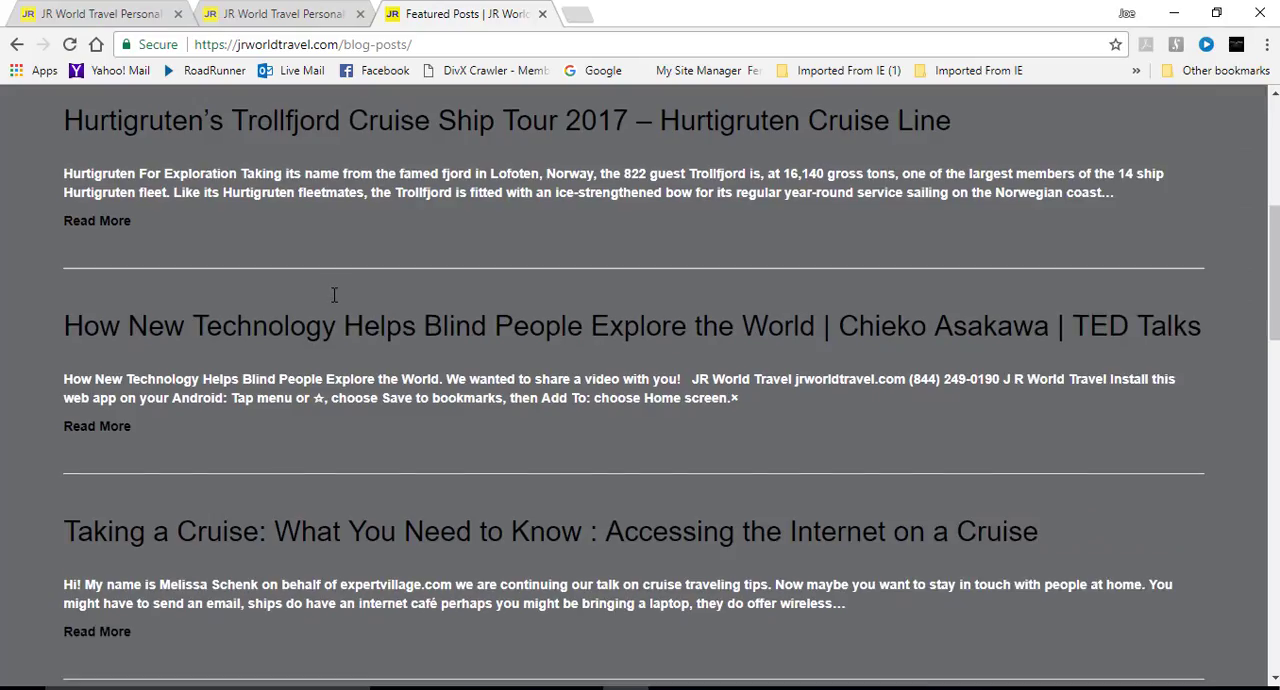
scroll(down, 3)
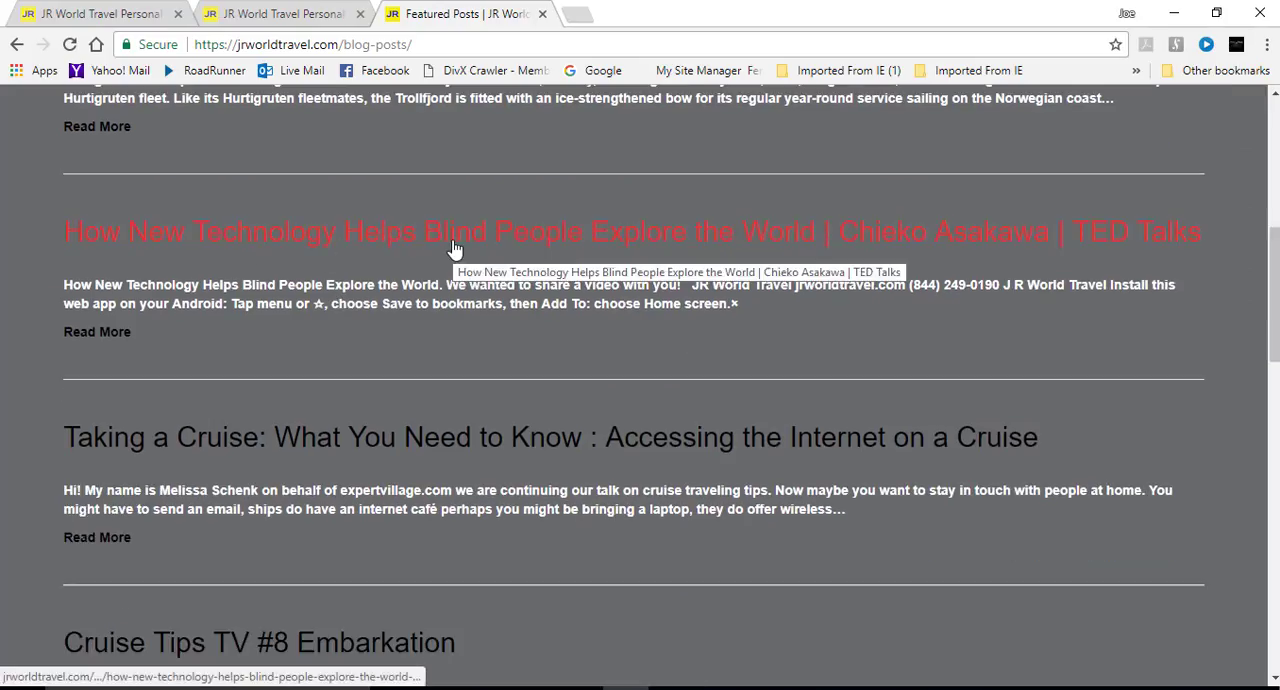
mouse_move(97, 332)
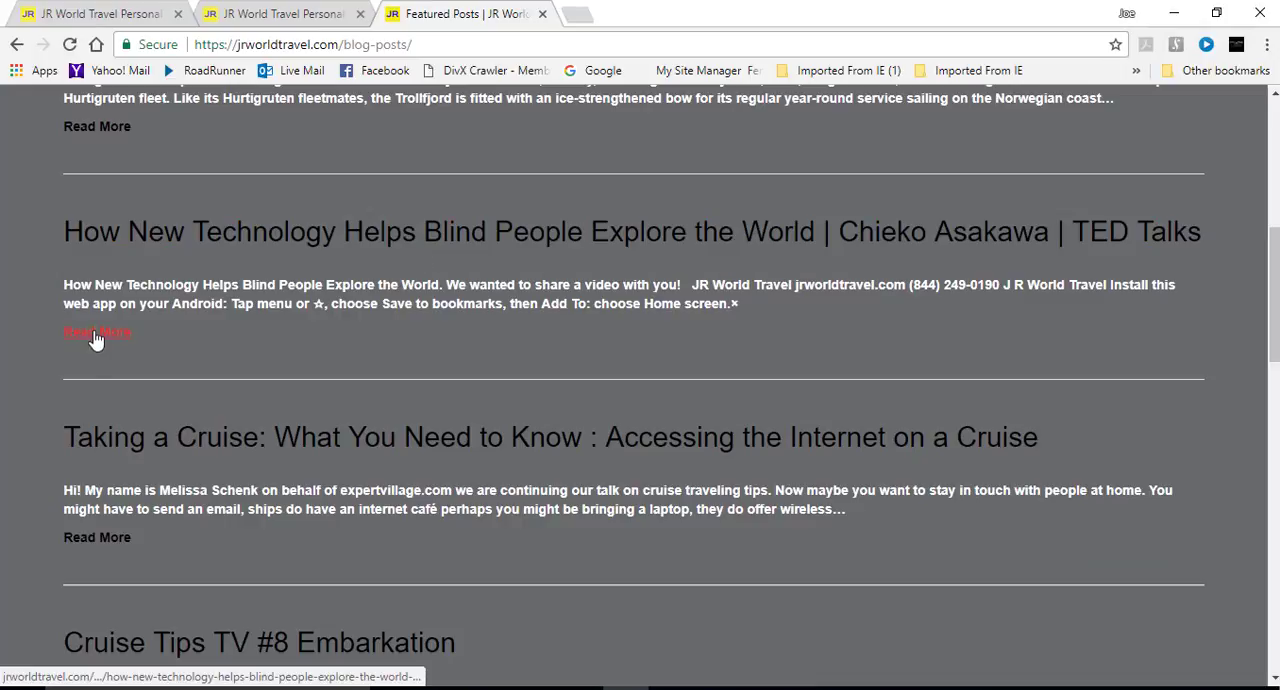
click(97, 333)
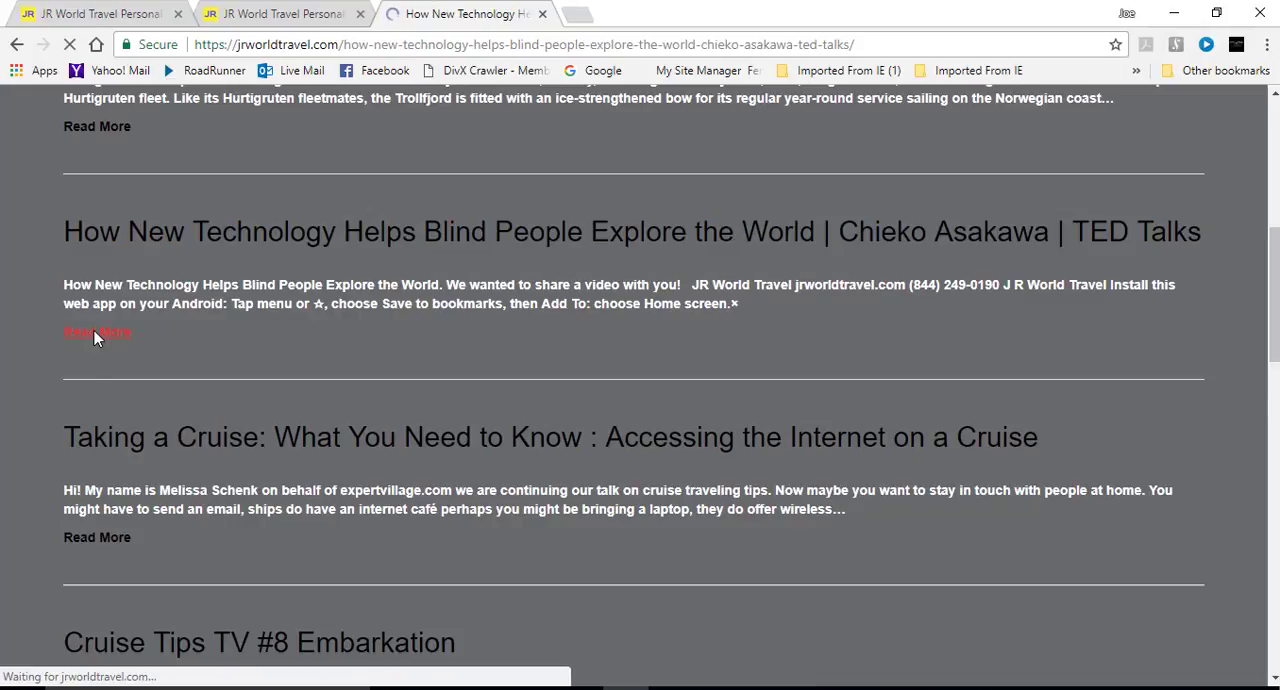
Start the embedded TED Talks YouTube video on the blind-people technology post
click(97, 332)
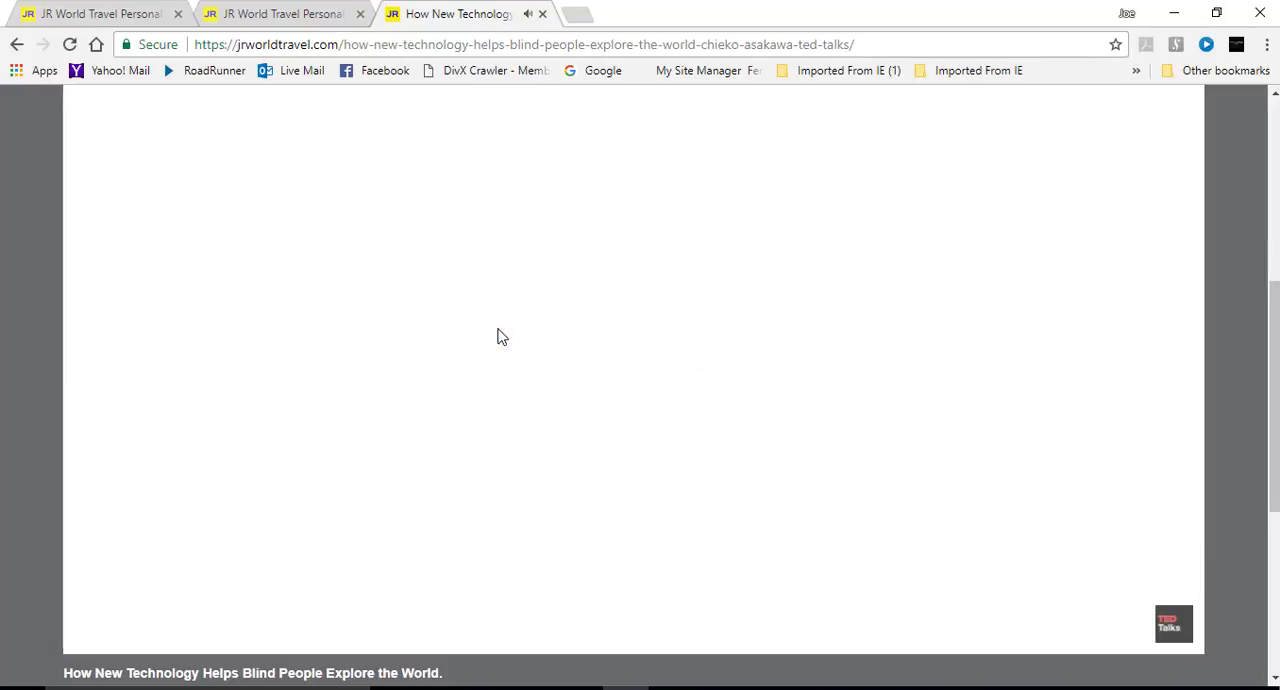
click(502, 336)
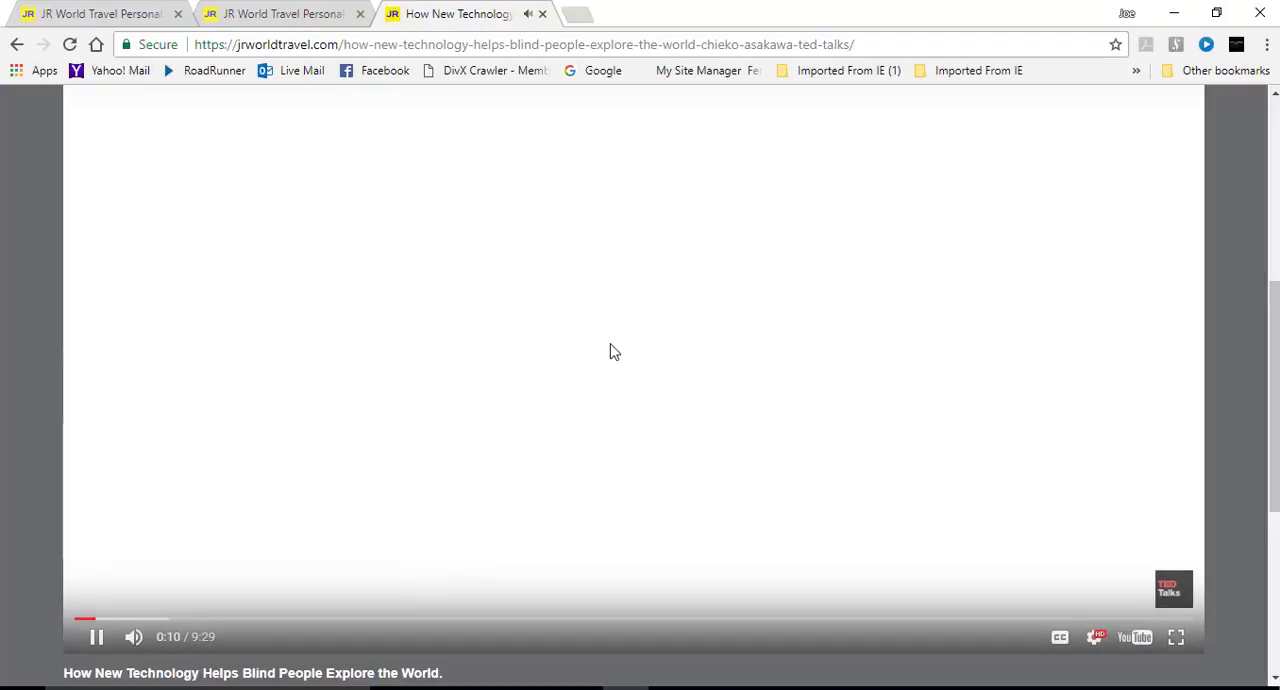